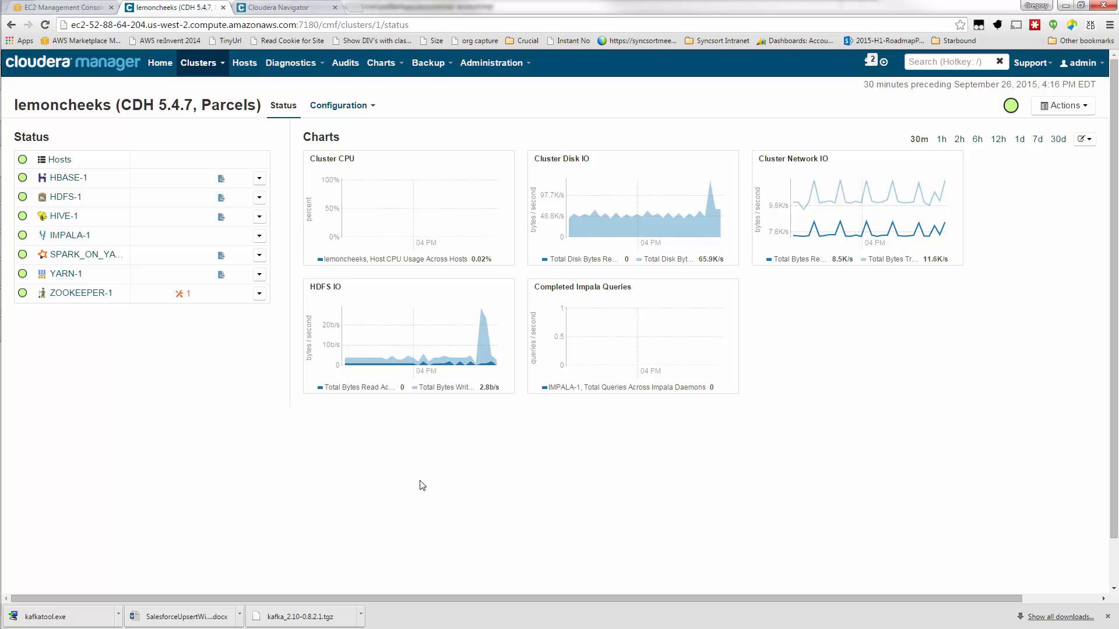
pyautogui.moveTo(198, 63)
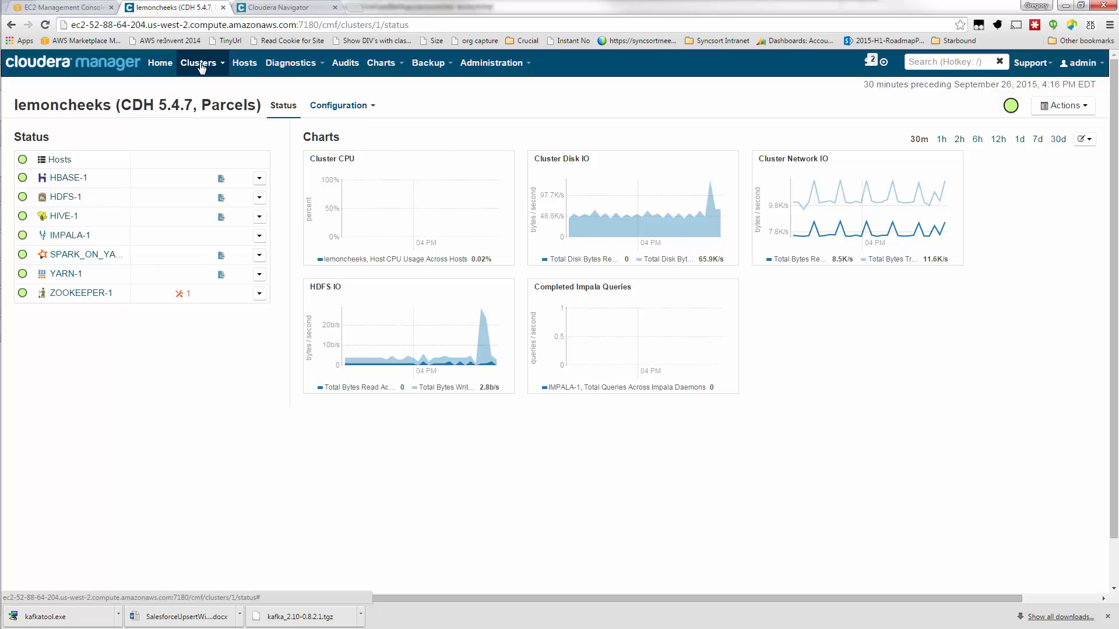
pyautogui.moveTo(274, 65)
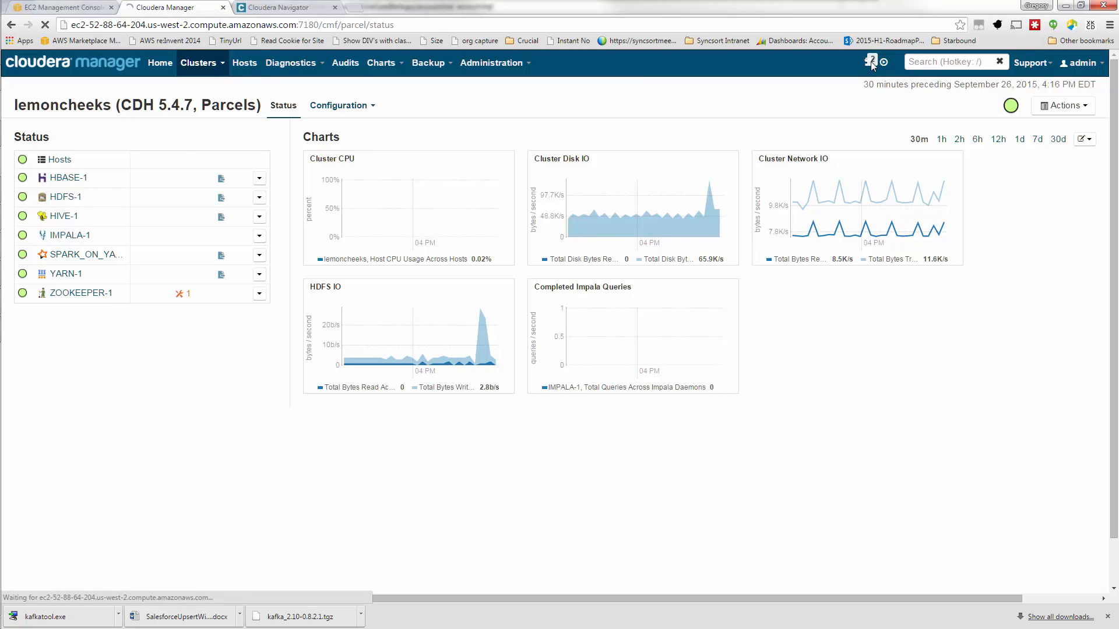
# - Confirm the dmexpress 8.2.5 parcel shows Distributed, Activated, then list lemoncheeks cluster services
pyautogui.click(244, 63)
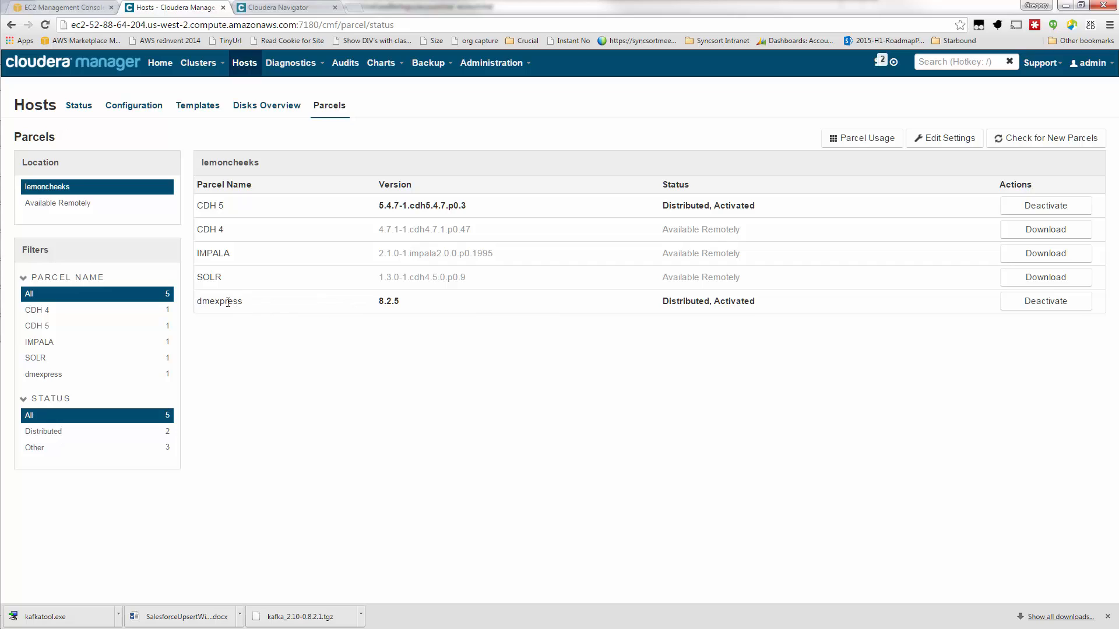
pyautogui.moveTo(383, 301)
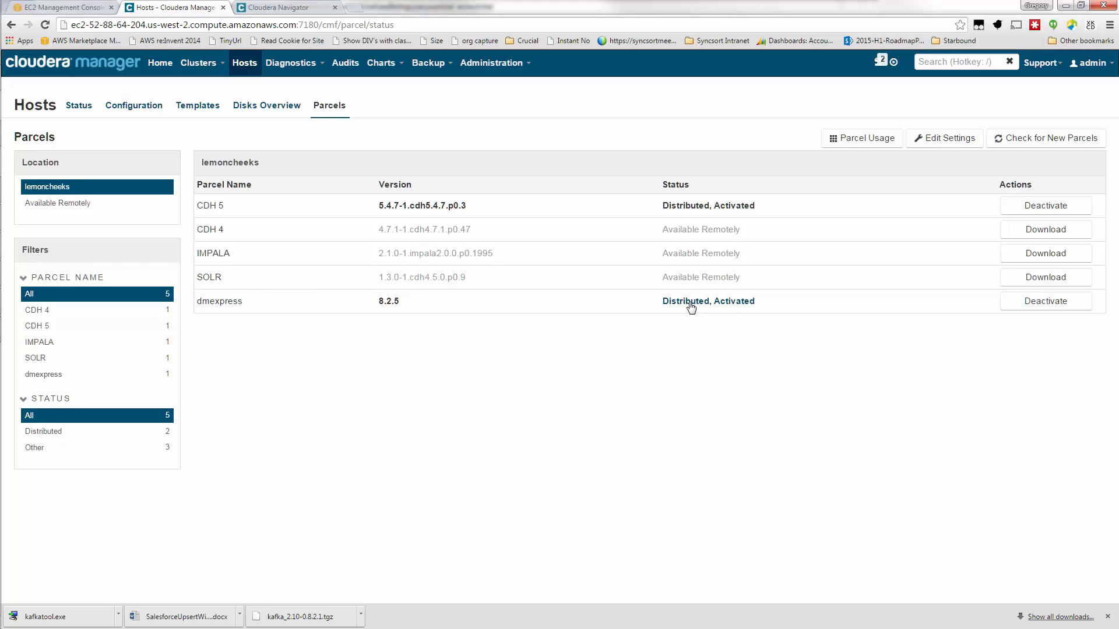
pyautogui.moveTo(389, 312)
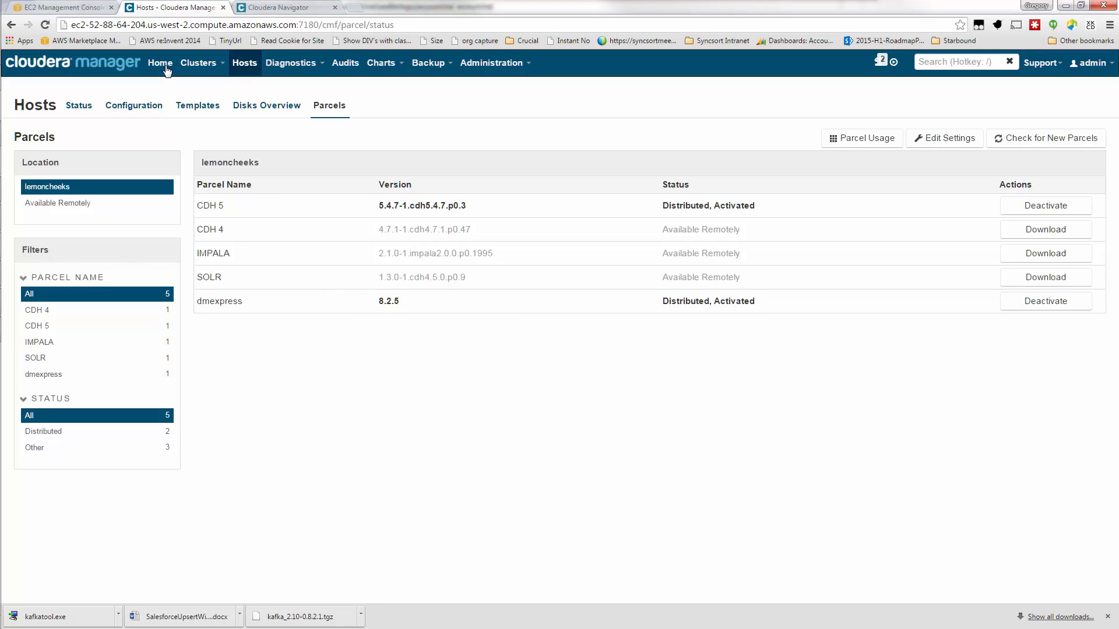
pyautogui.click(198, 63)
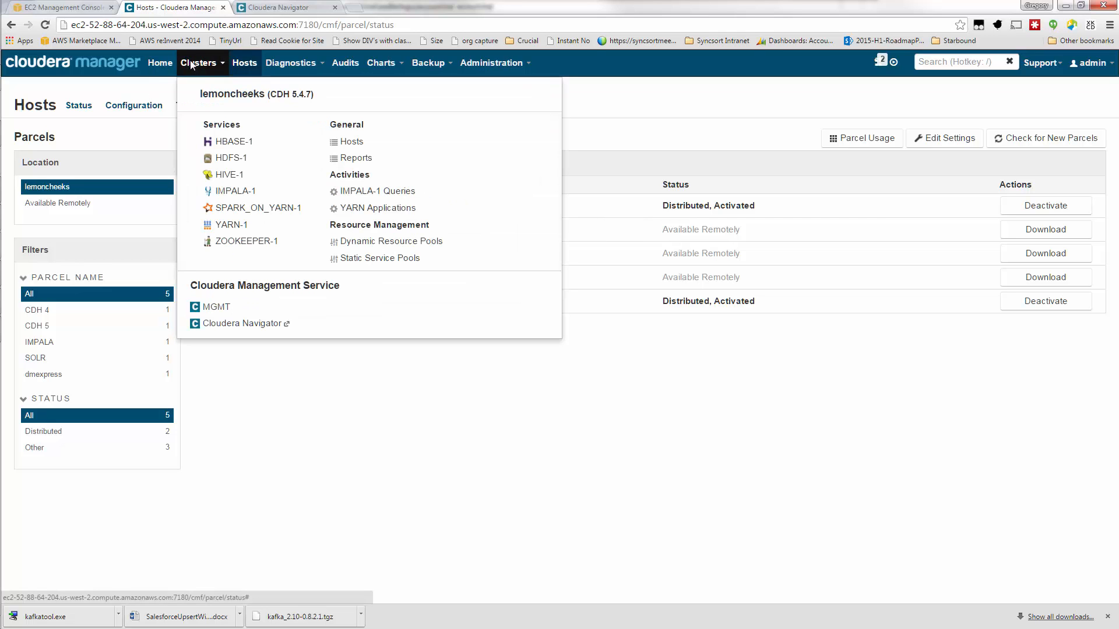
# - Show J_FileJoinLarge.dxj in Graph view with T_FileJoinLarge feeding T_FJL_Aggregate
pyautogui.click(255, 93)
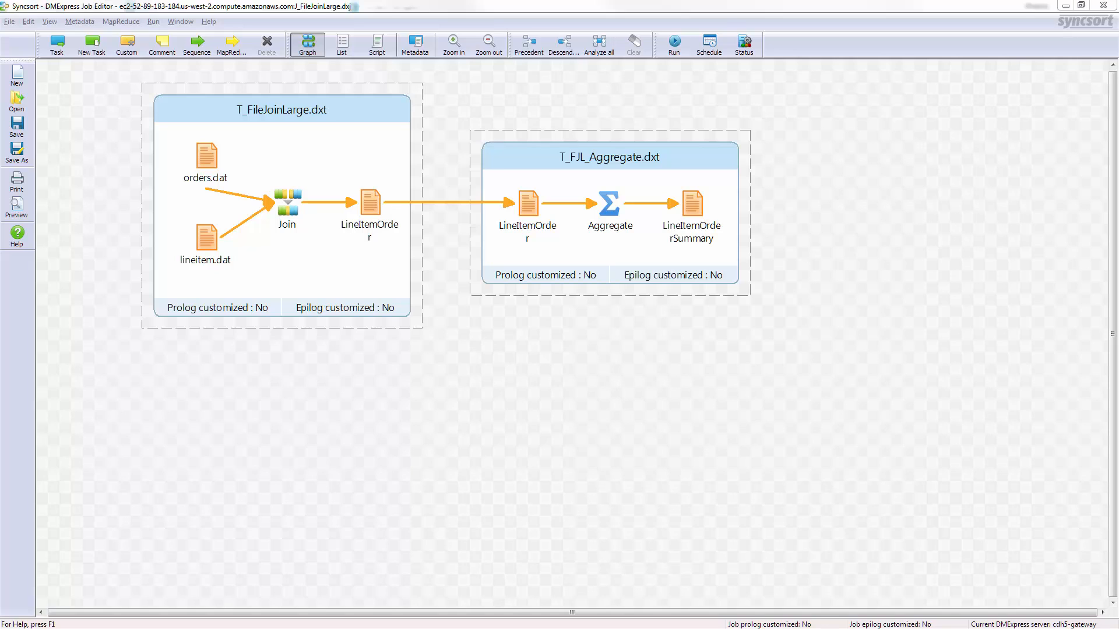
pyautogui.moveTo(251, 300)
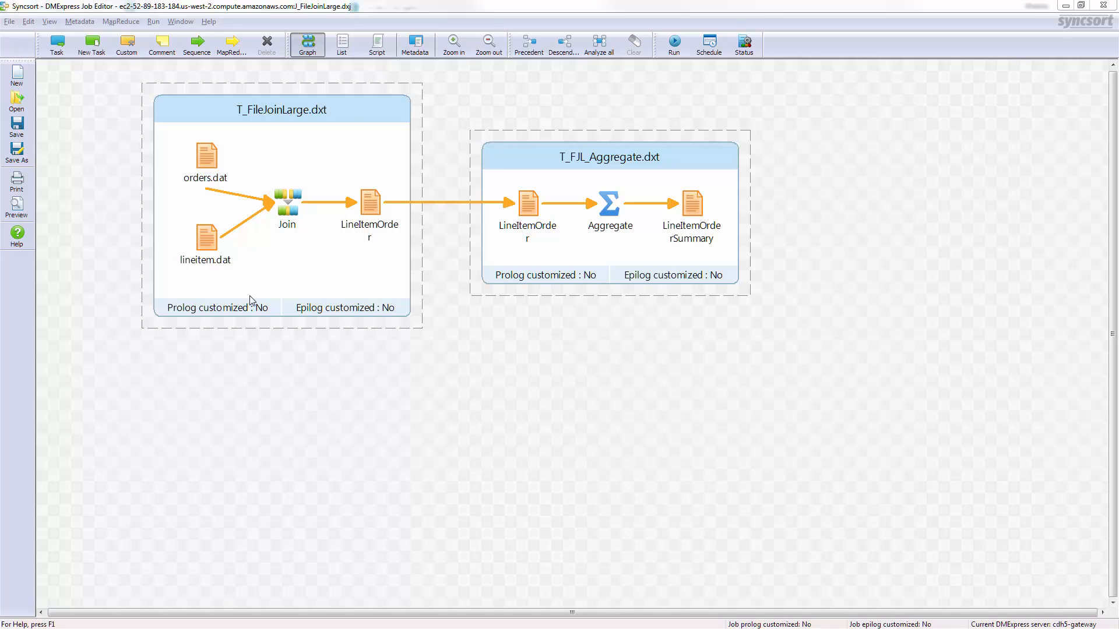
pyautogui.moveTo(257, 300)
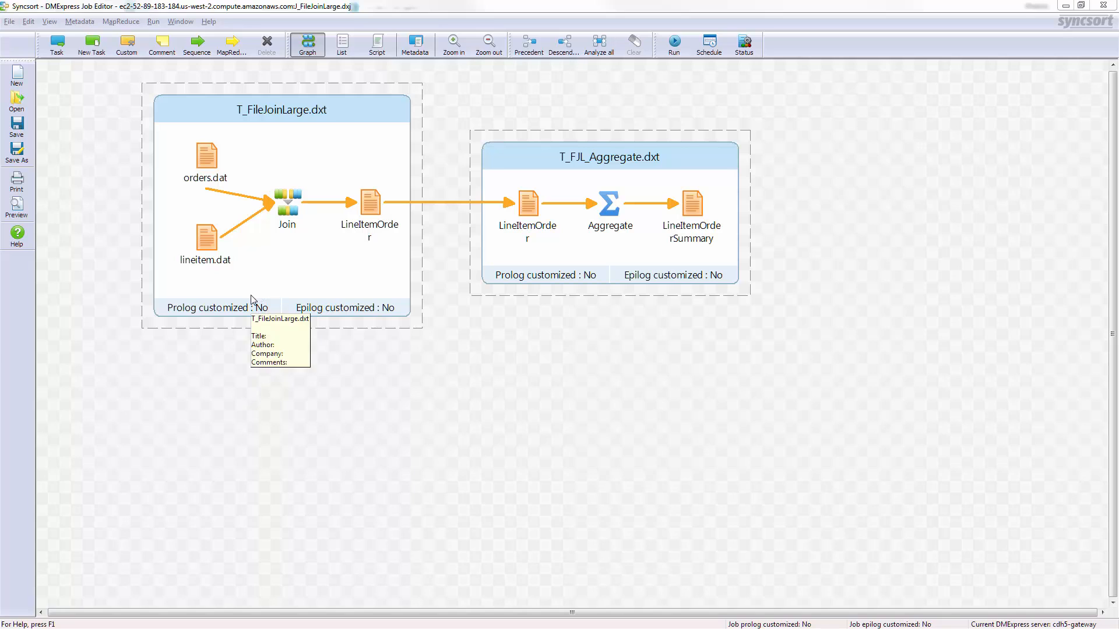
pyautogui.moveTo(318, 283)
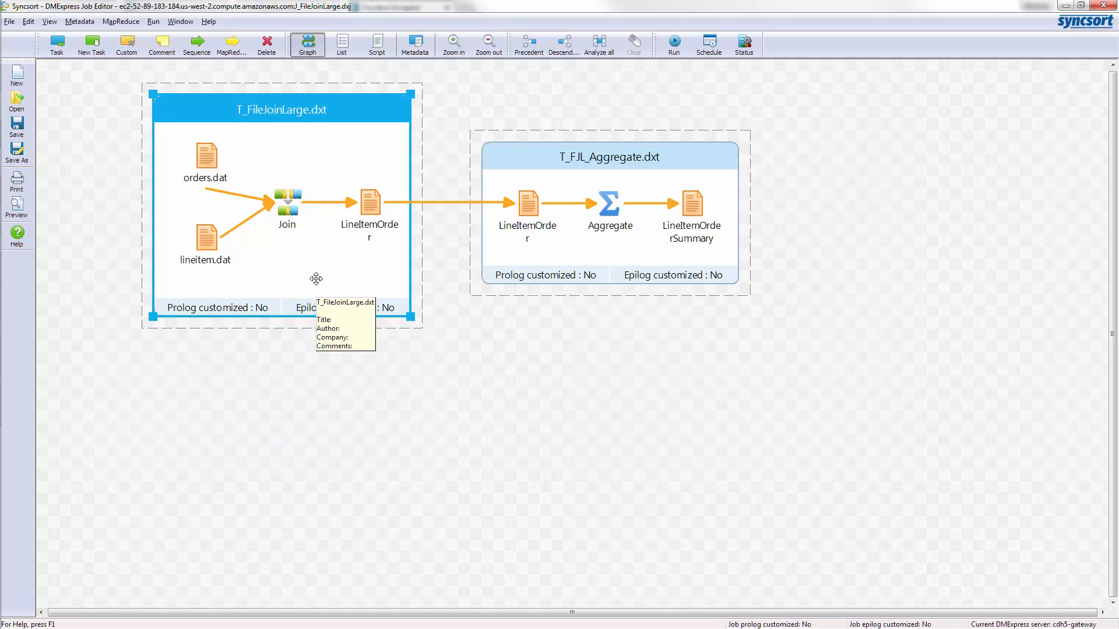
pyautogui.moveTo(350, 283)
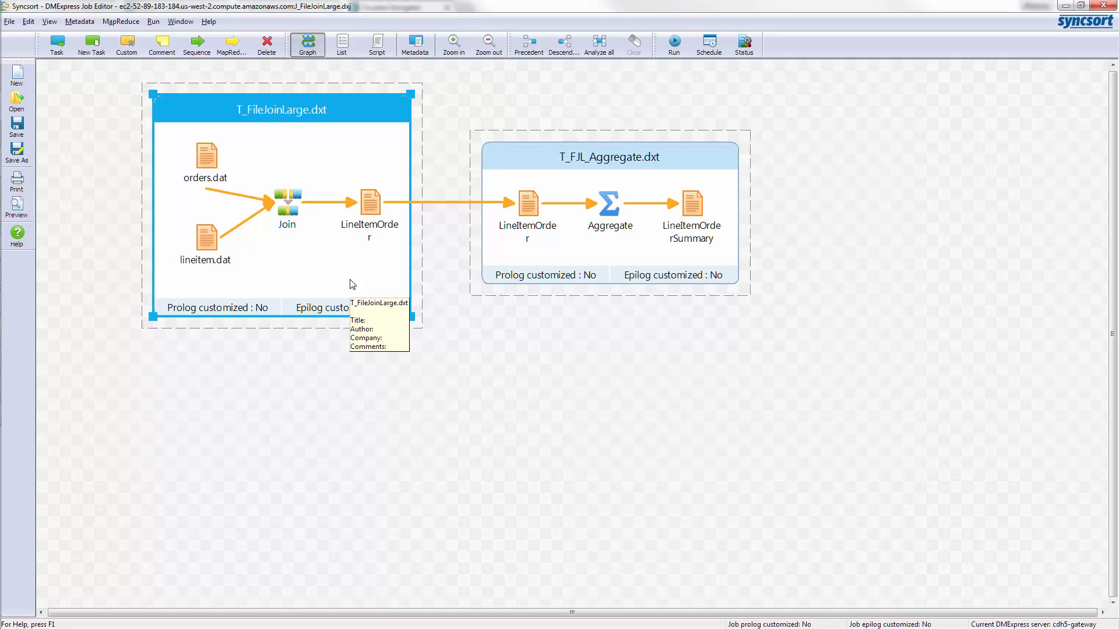
pyautogui.moveTo(581, 273)
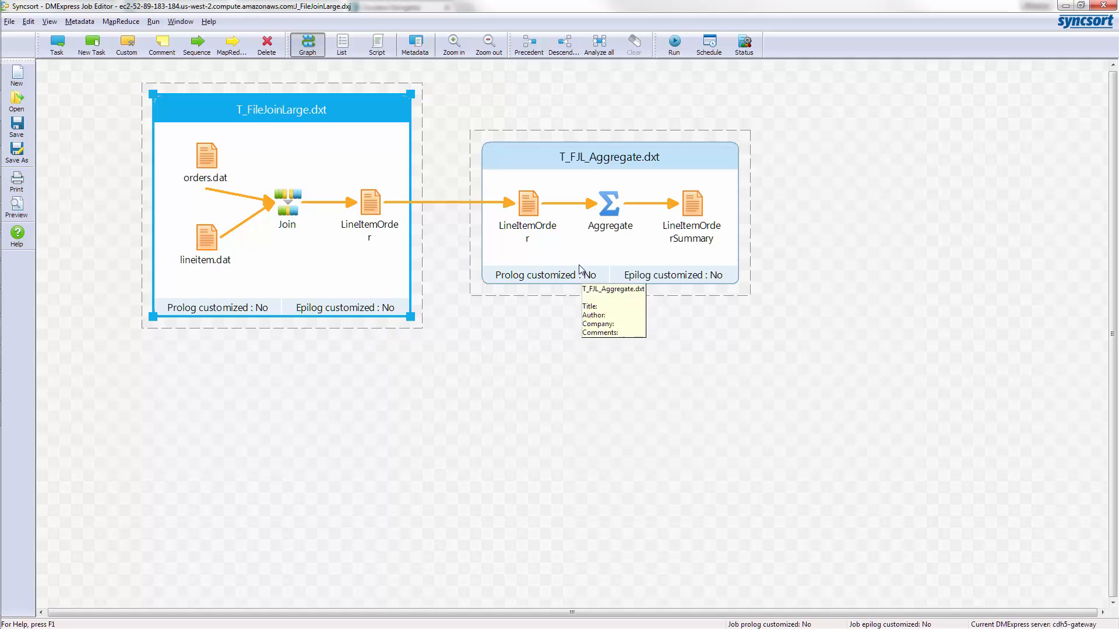
pyautogui.moveTo(207, 153)
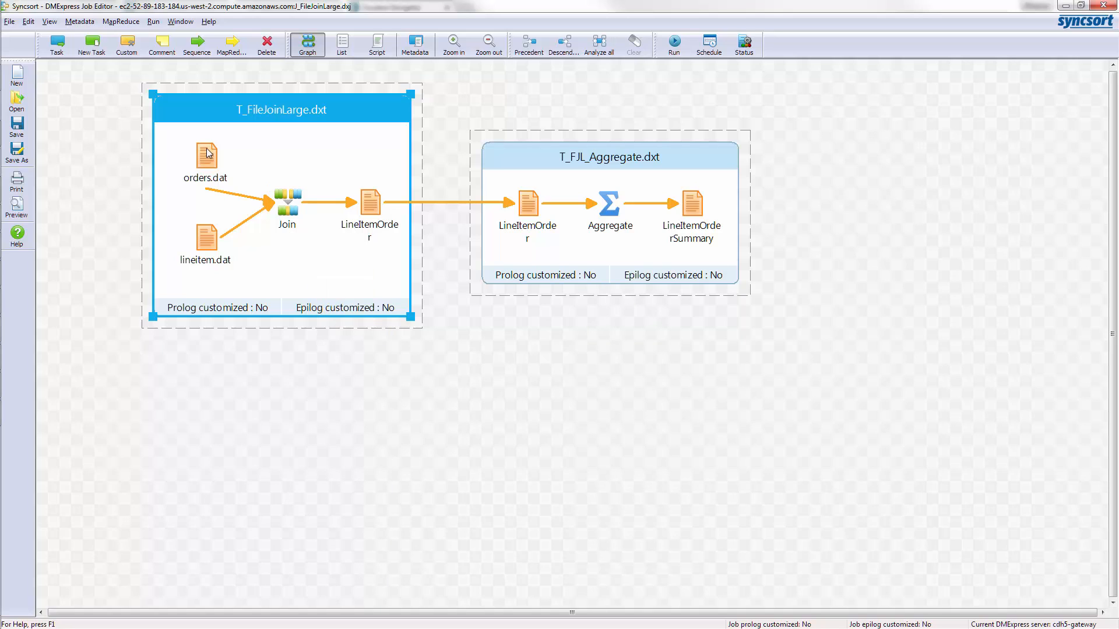
pyautogui.moveTo(368, 254)
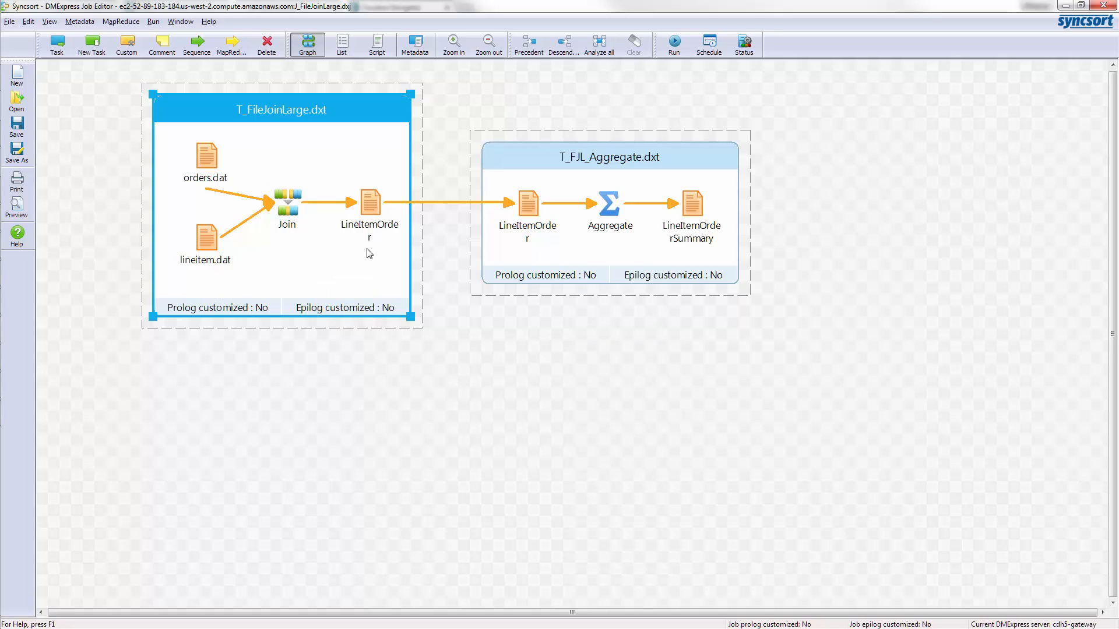
pyautogui.moveTo(369, 254)
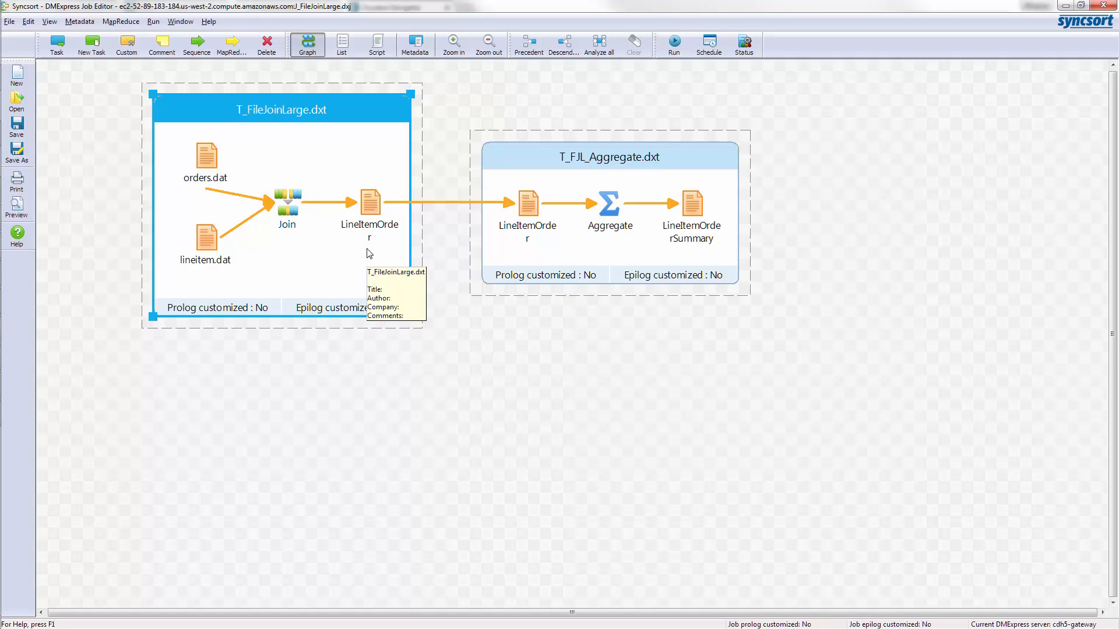
pyautogui.moveTo(571, 255)
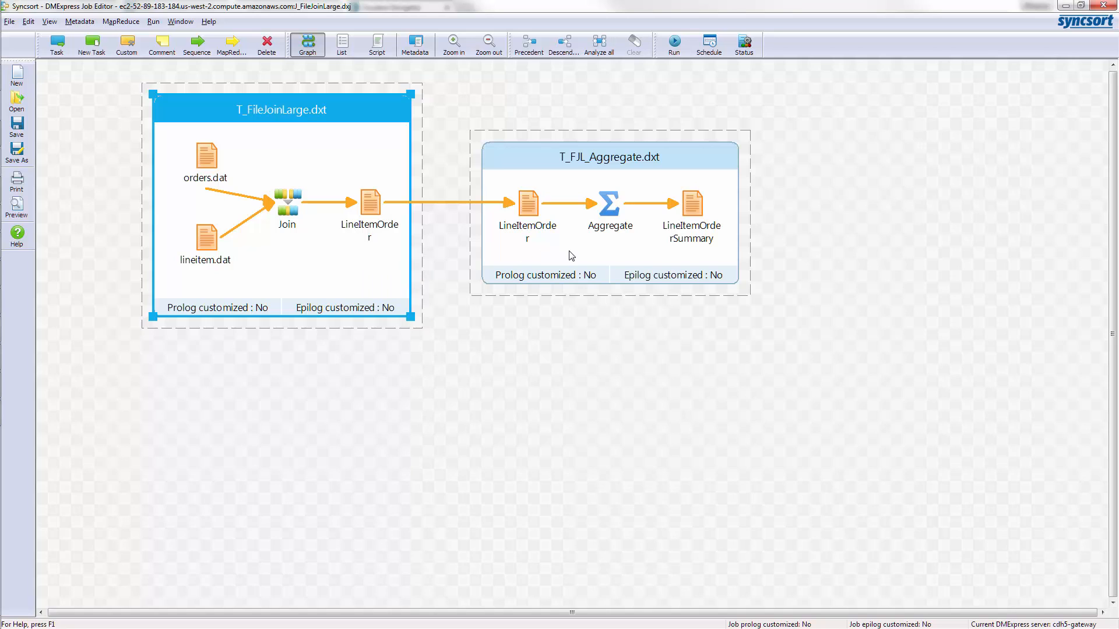
pyautogui.click(607, 156)
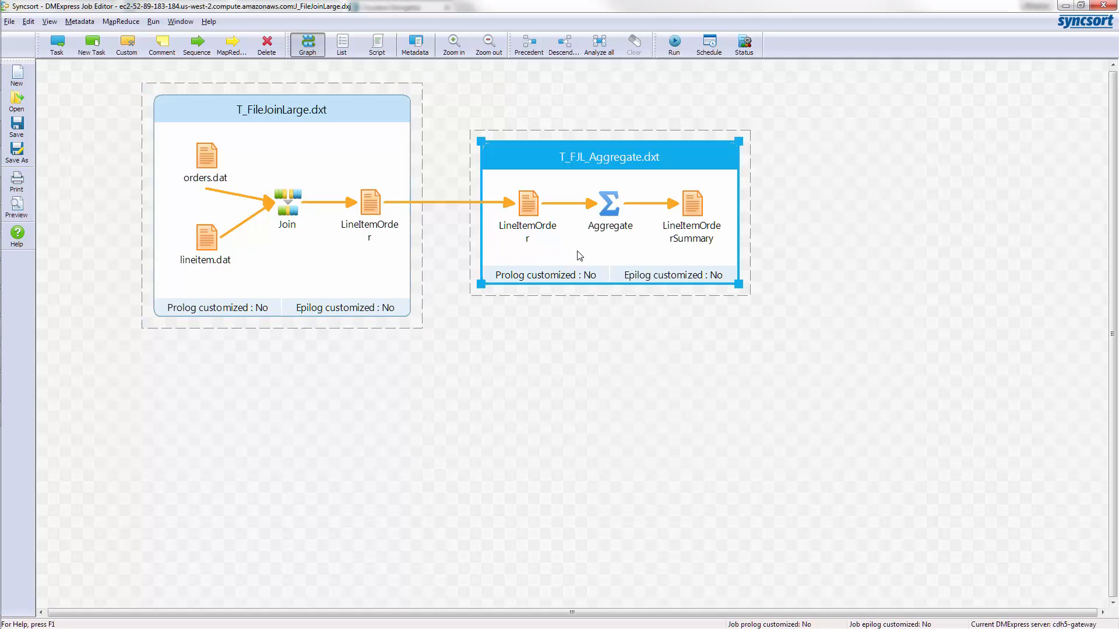
pyautogui.moveTo(698, 234)
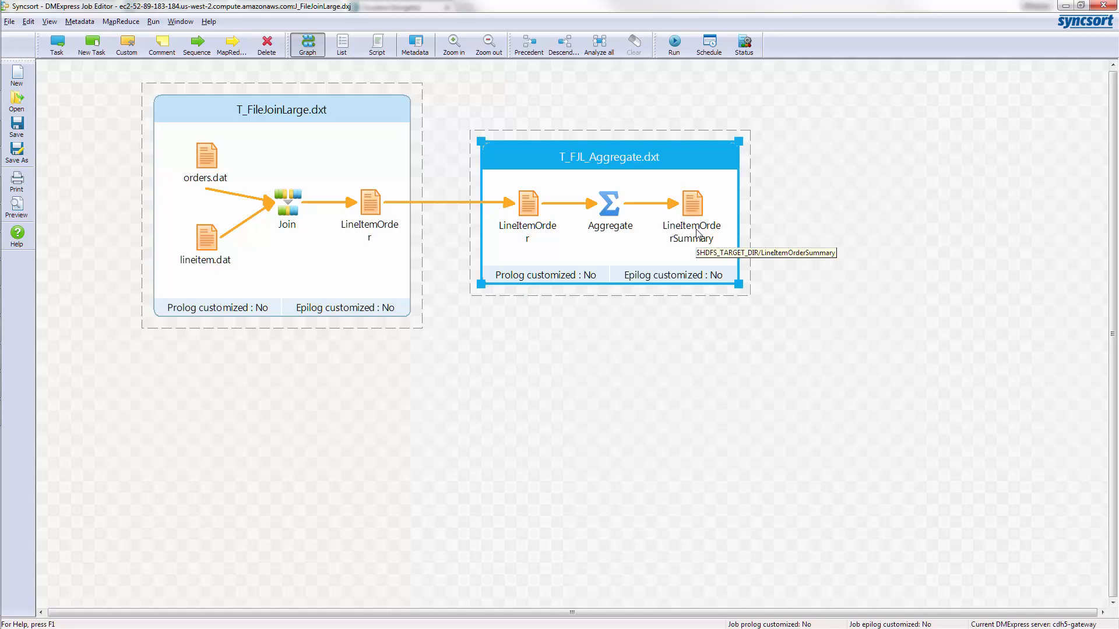
pyautogui.moveTo(642, 225)
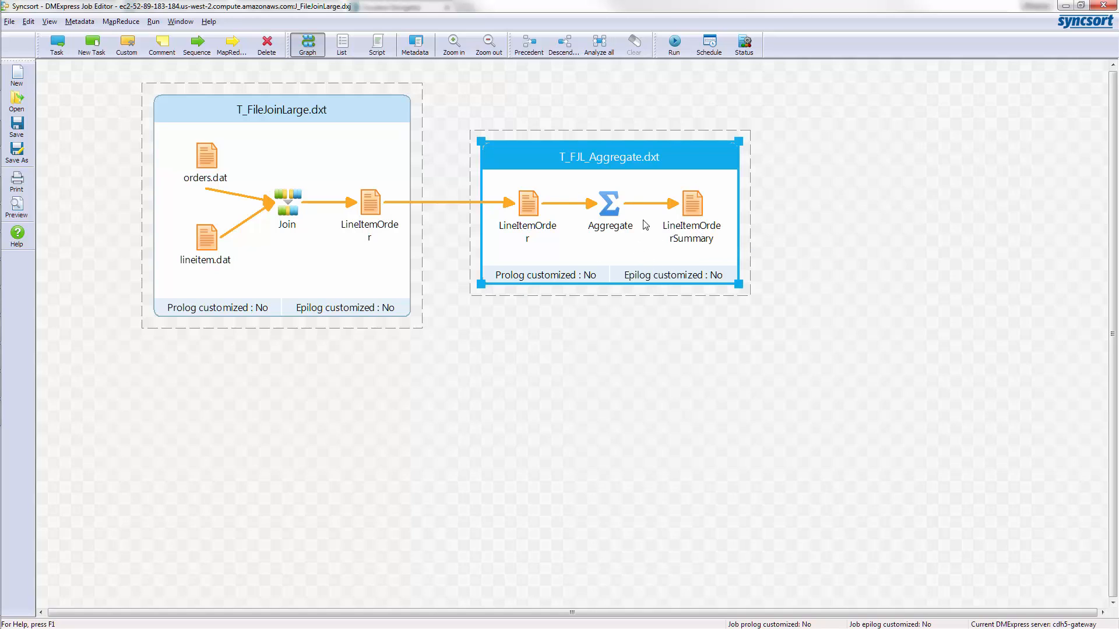
pyautogui.moveTo(519, 257)
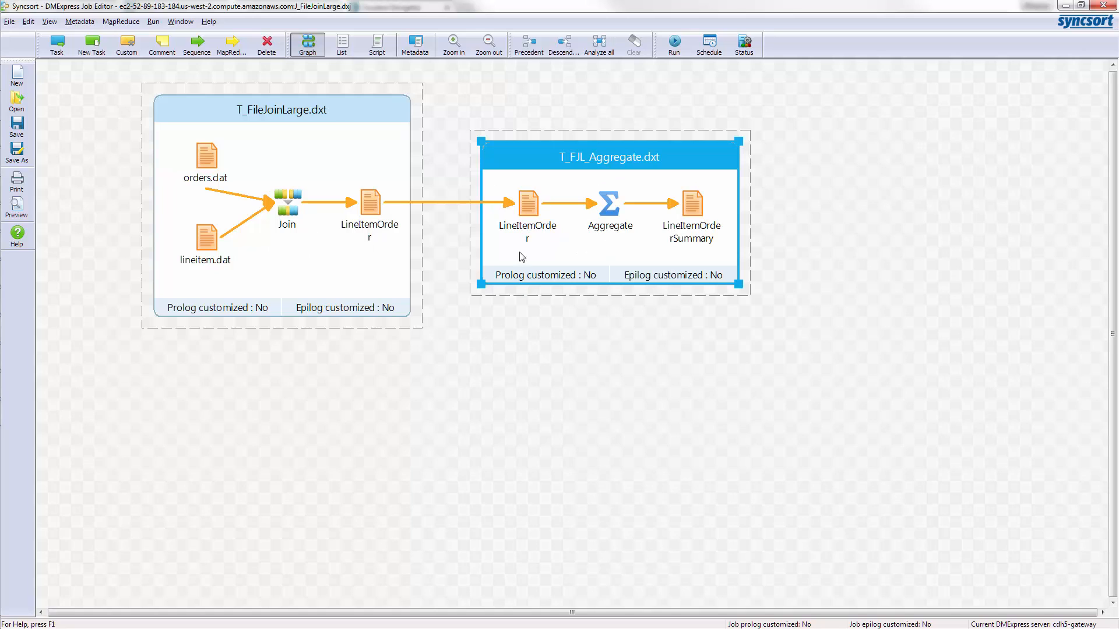
pyautogui.click(449, 277)
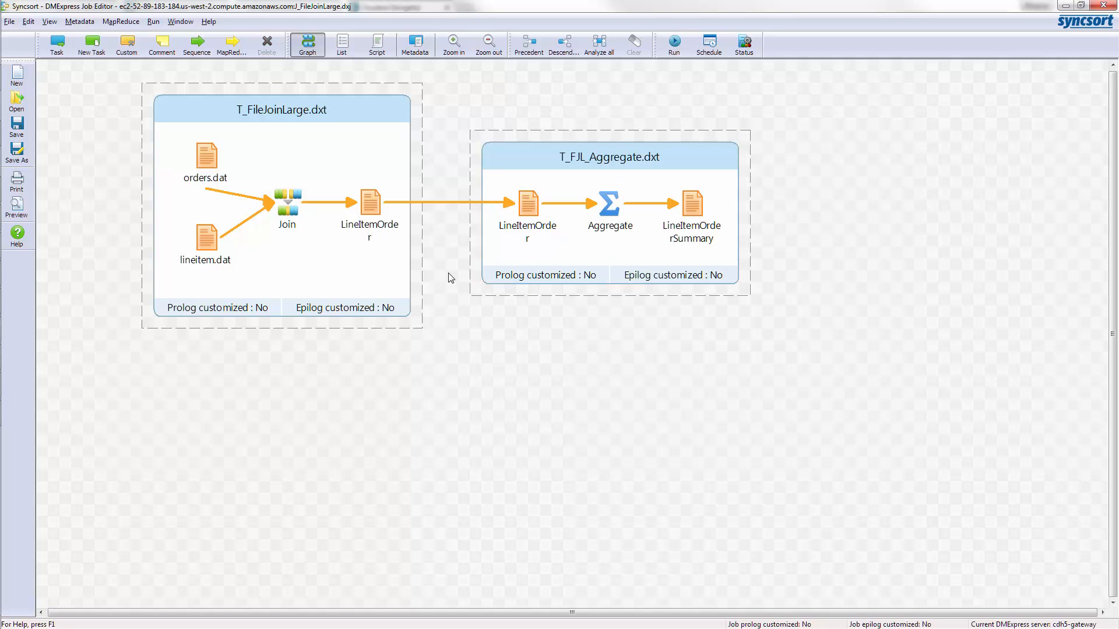
pyautogui.moveTo(193, 210)
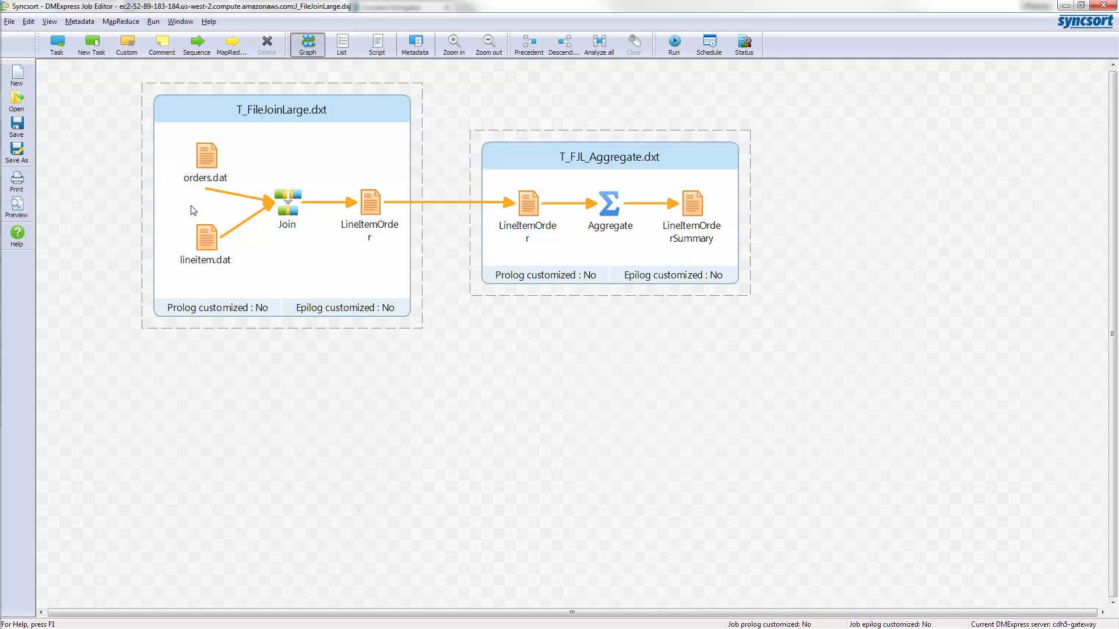
pyautogui.moveTo(697, 82)
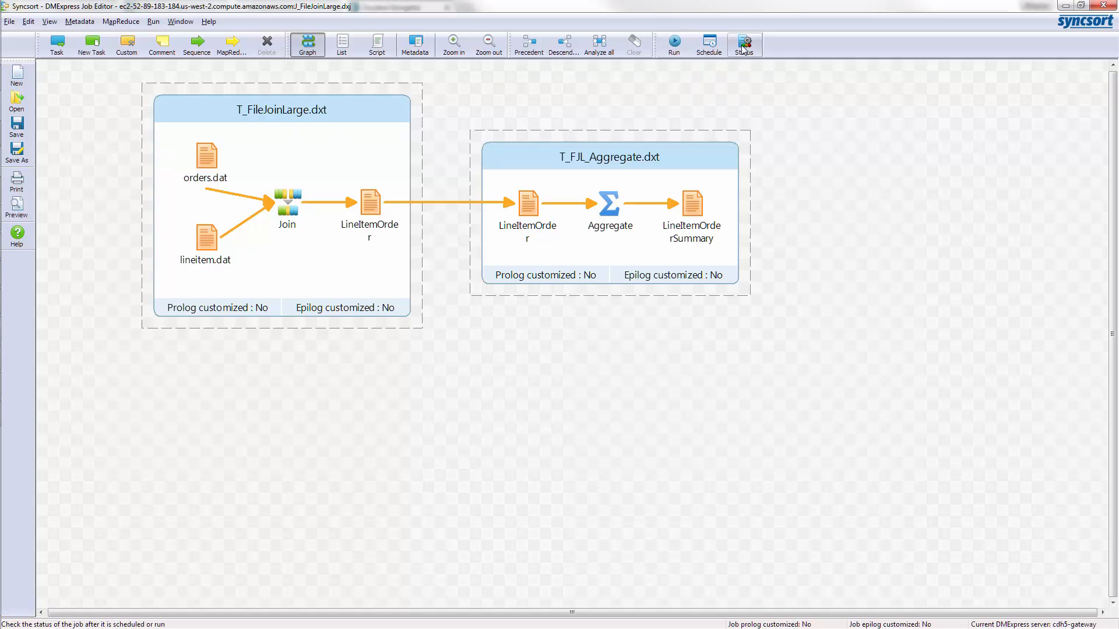
# - Check server job status, then run FileJoinLarge on the Cluster with text log and always-compressed temp files
pyautogui.click(744, 45)
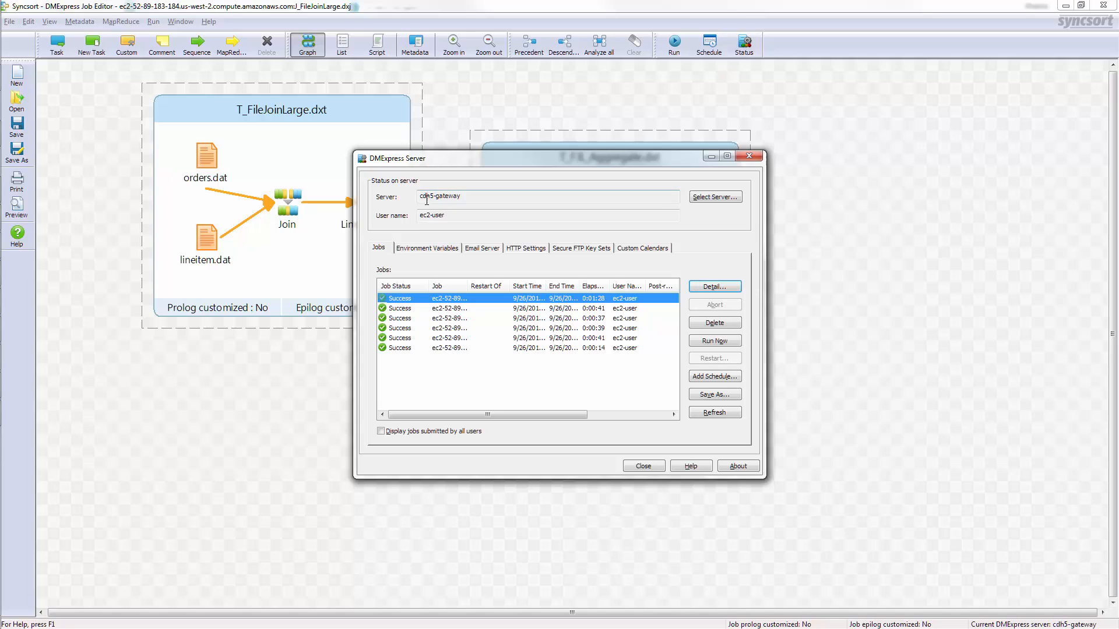
pyautogui.moveTo(416, 202)
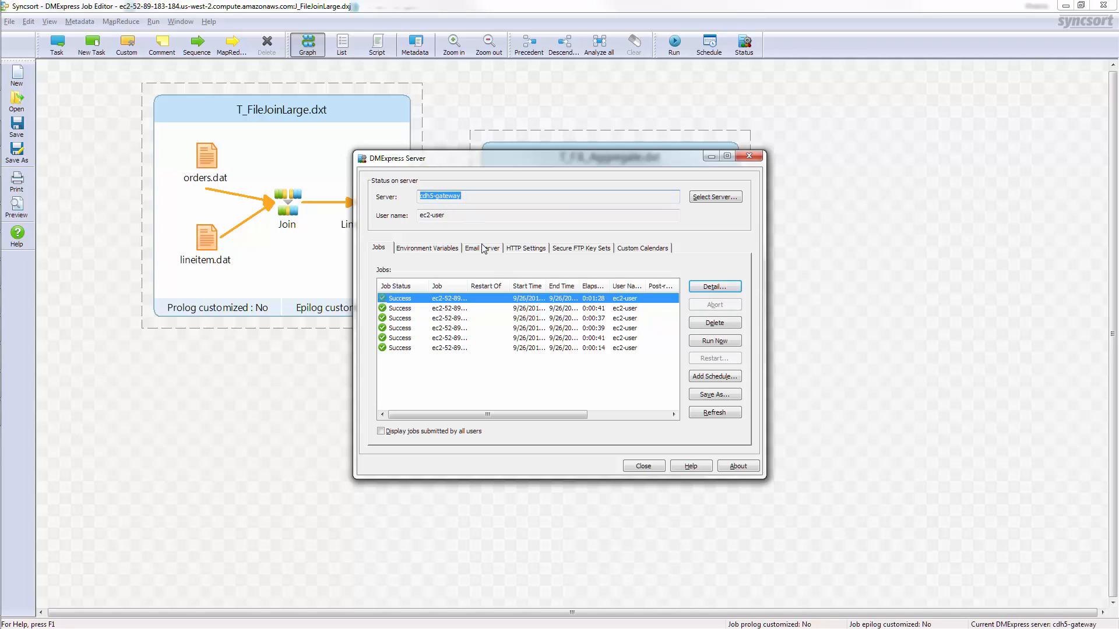
pyautogui.moveTo(505, 275)
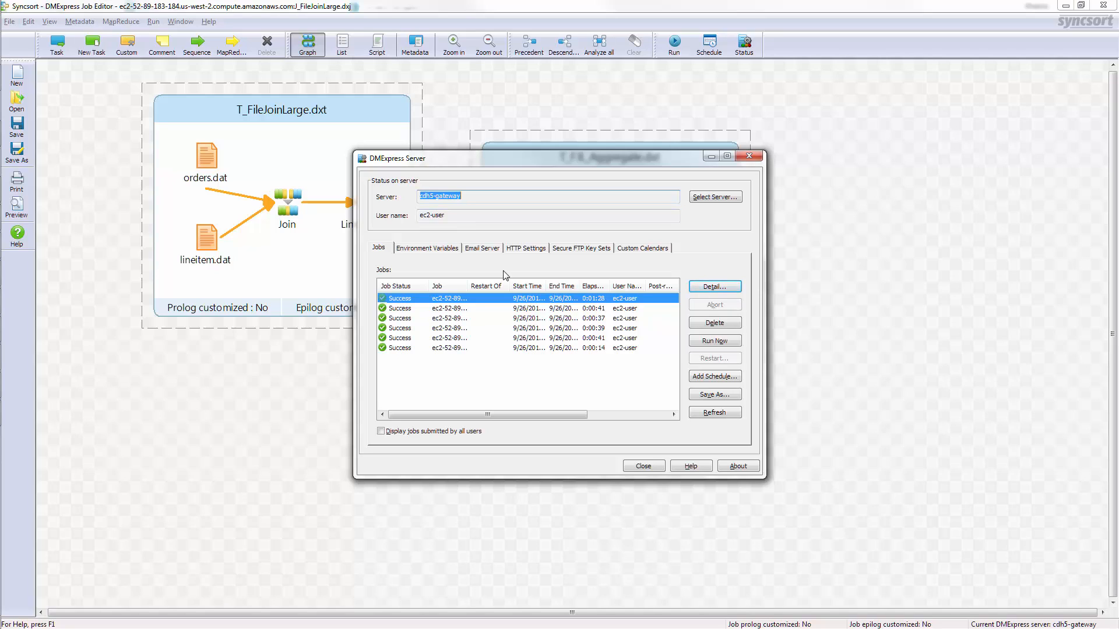
pyautogui.moveTo(464, 265)
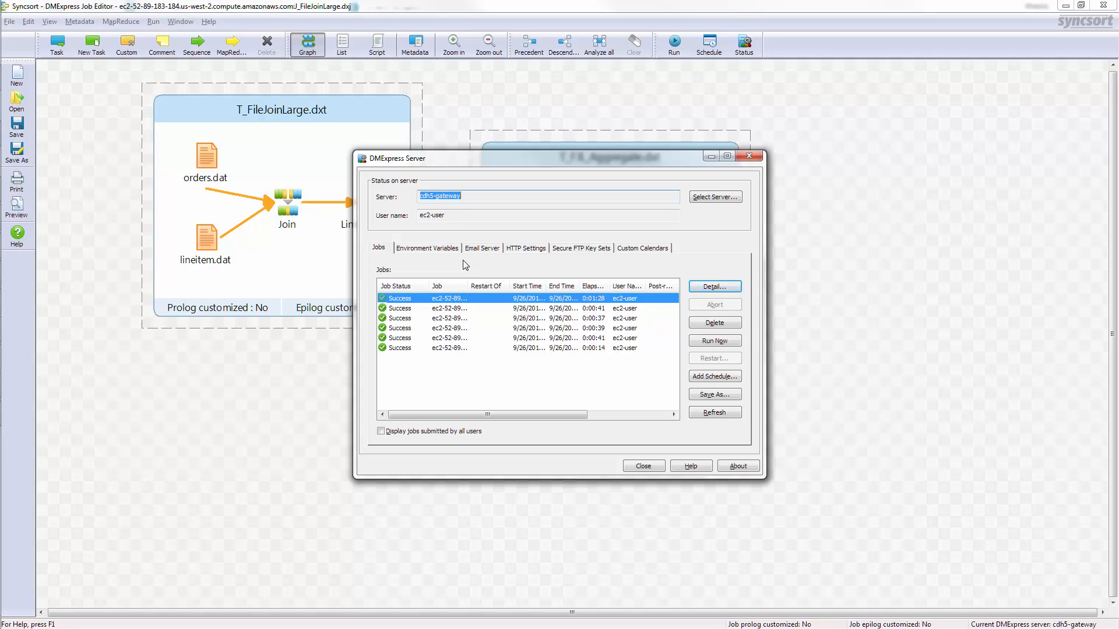
pyautogui.click(641, 467)
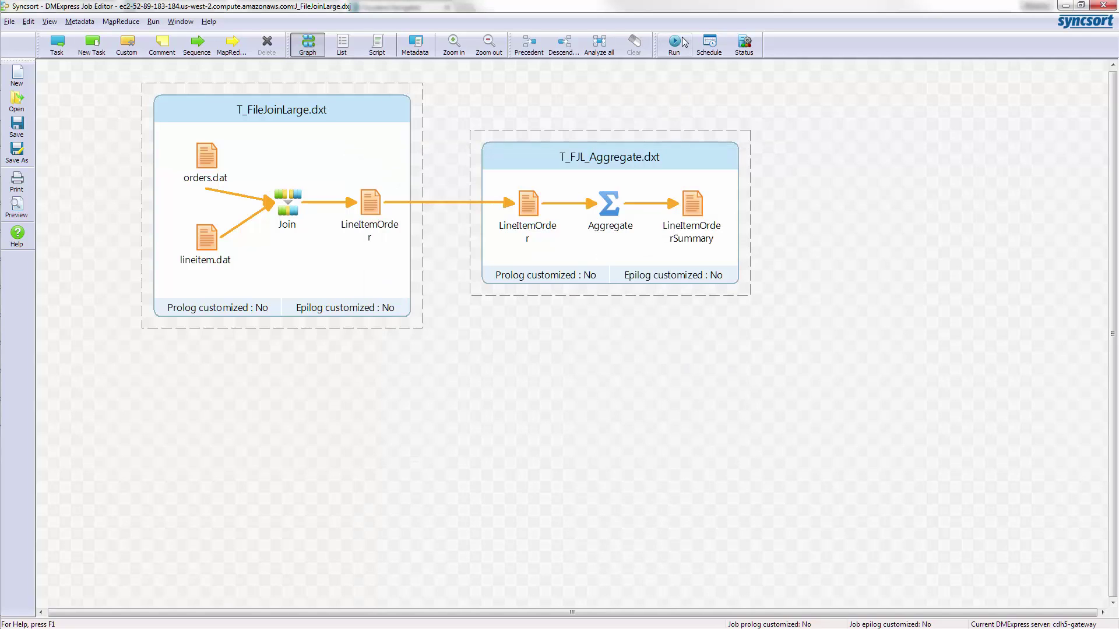
pyautogui.click(672, 45)
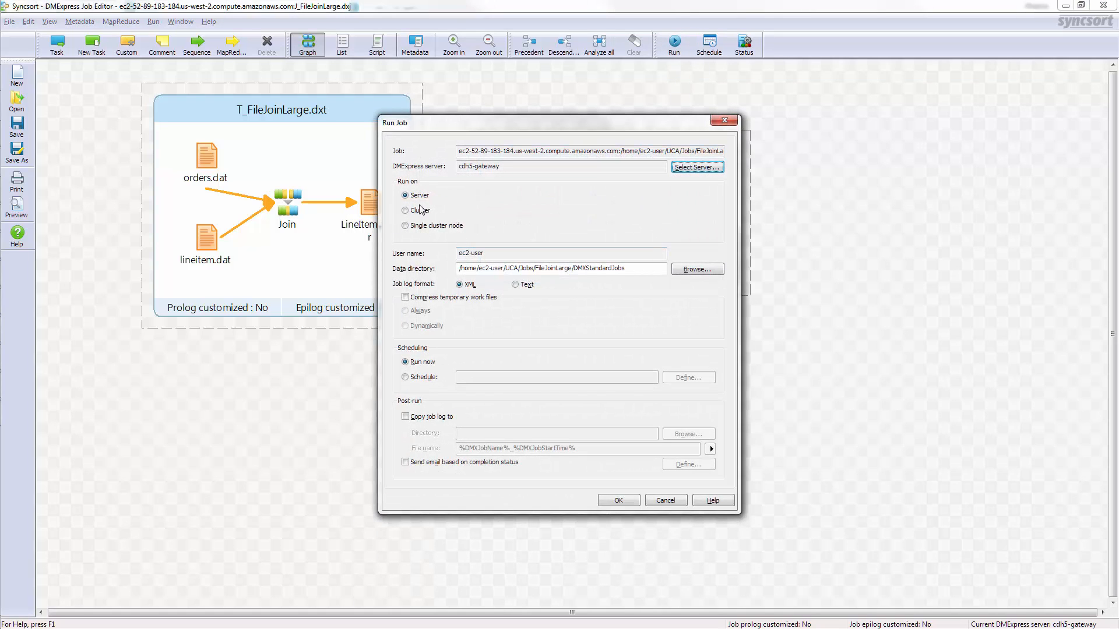
pyautogui.click(406, 209)
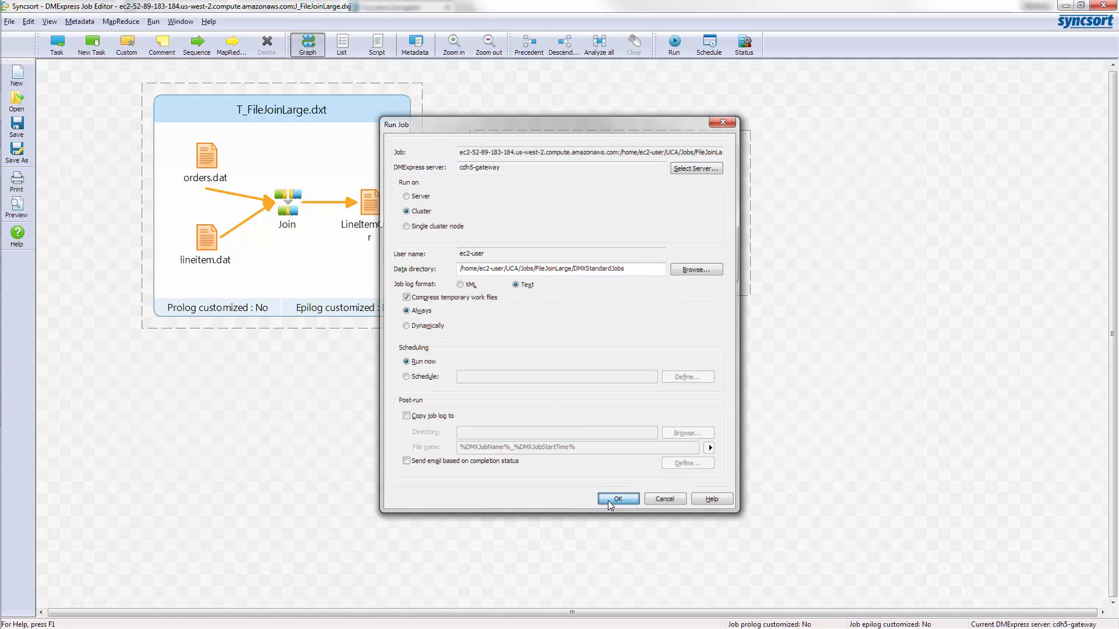
pyautogui.click(617, 498)
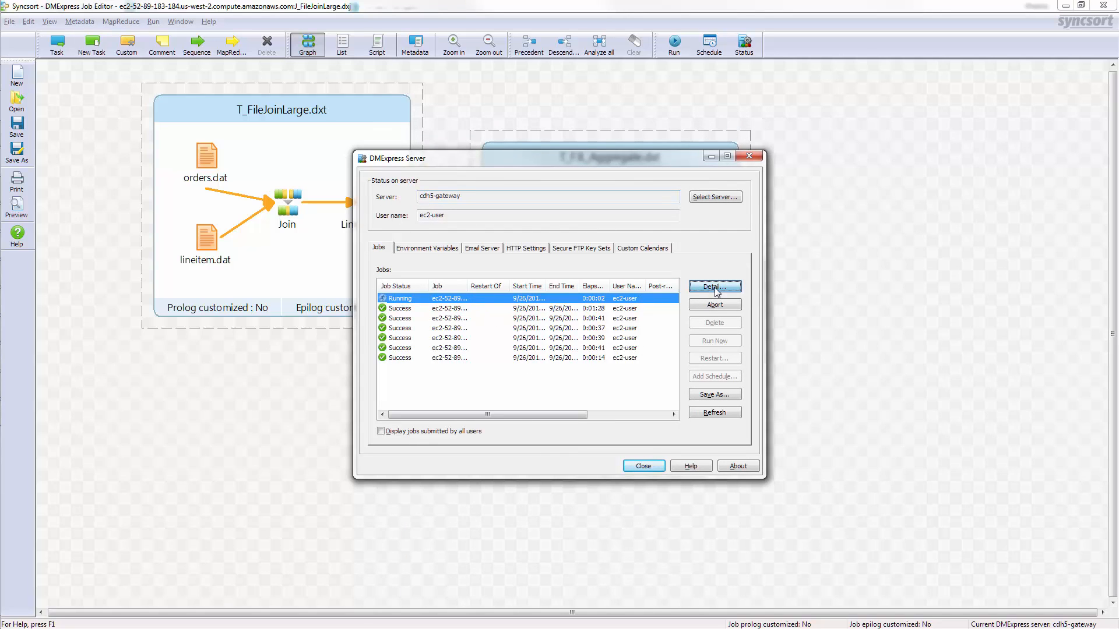
# - Open the running job's Job Log and refresh it until the MapReduce submission appears
pyautogui.click(713, 286)
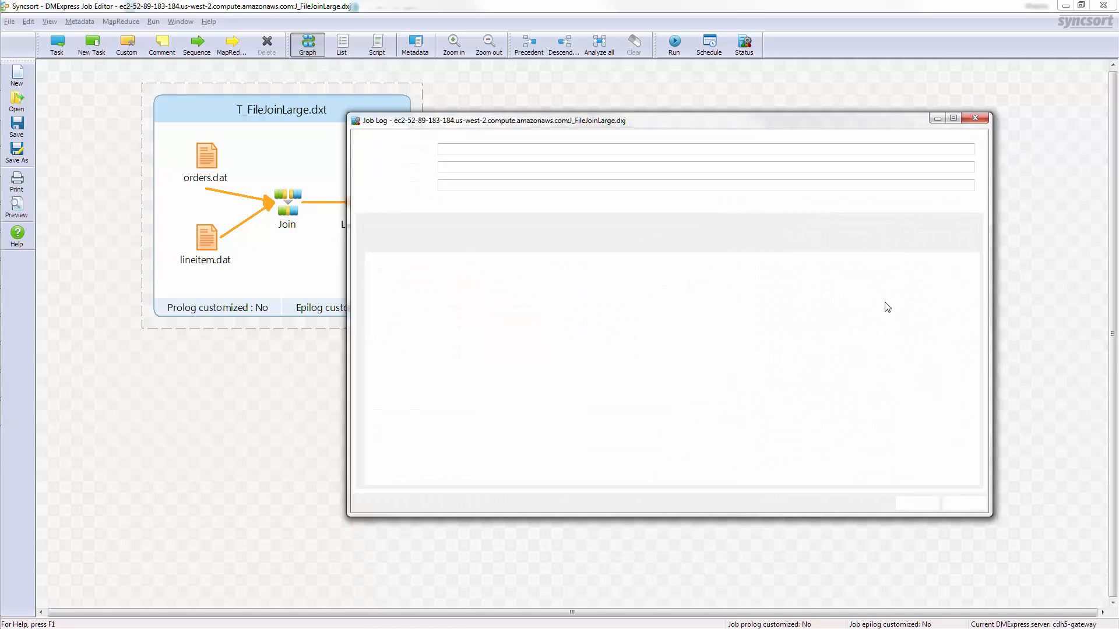
pyautogui.click(910, 244)
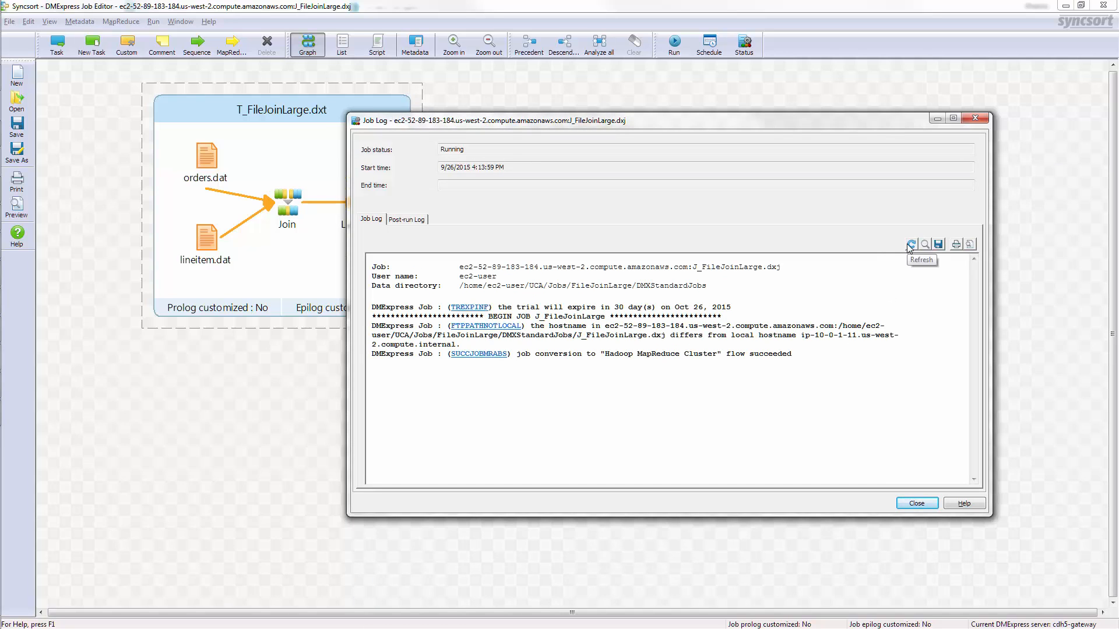
pyautogui.moveTo(517, 353)
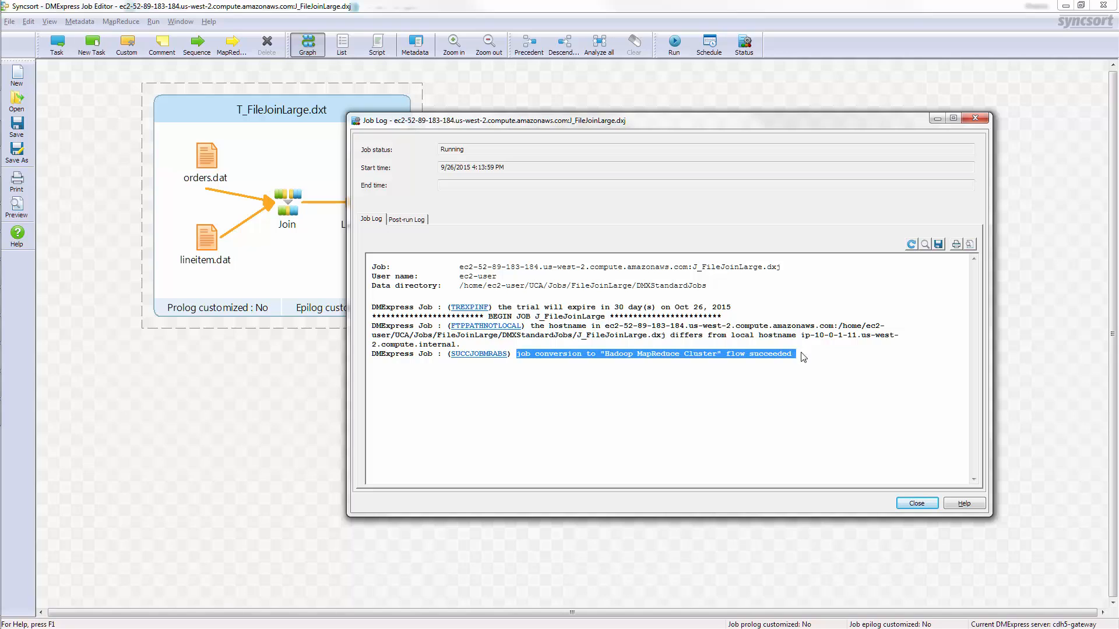
pyautogui.moveTo(768, 435)
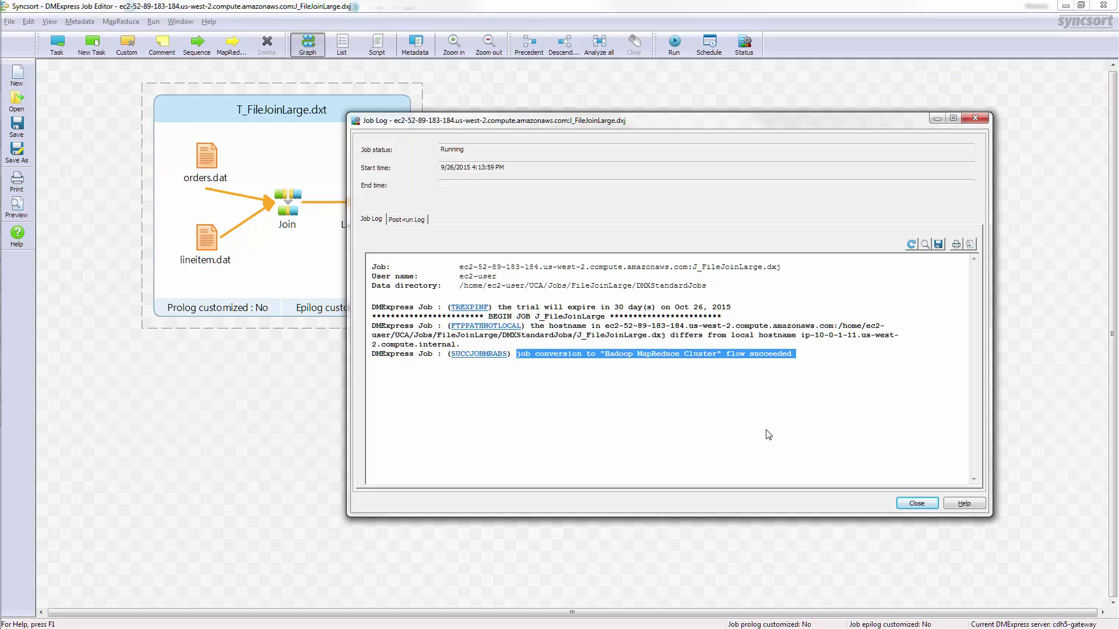
pyautogui.moveTo(773, 436)
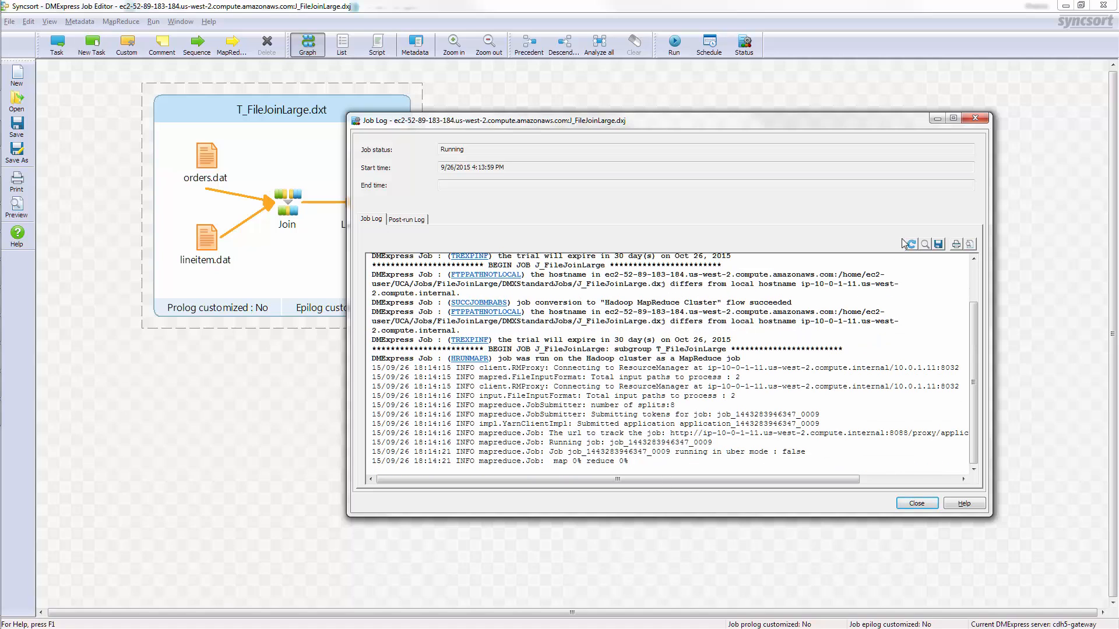
pyautogui.click(912, 244)
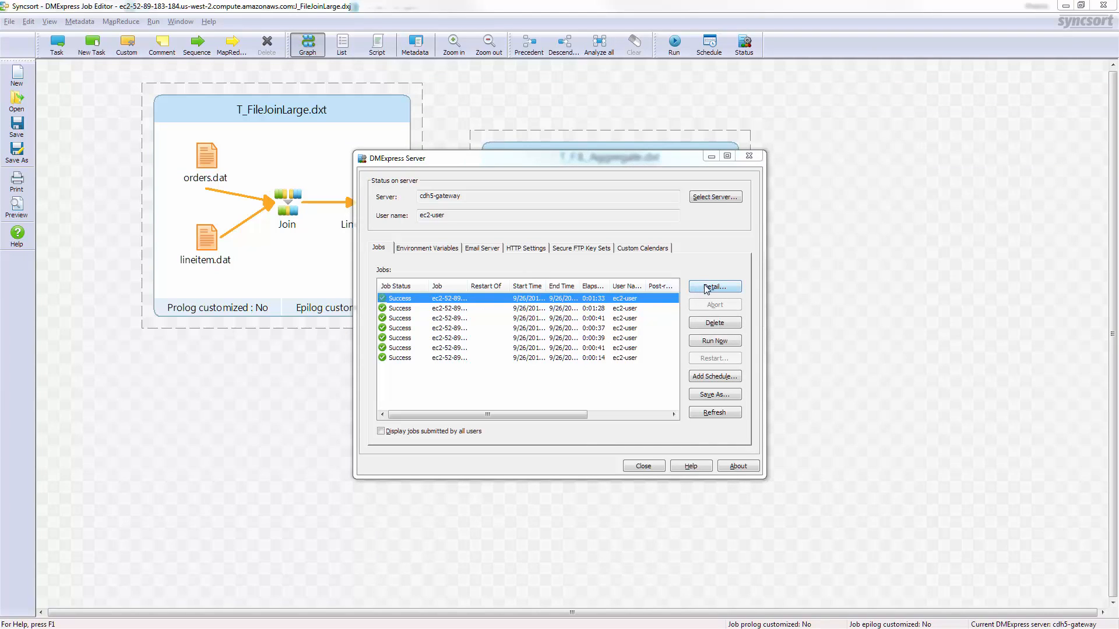
pyautogui.moveTo(641, 466)
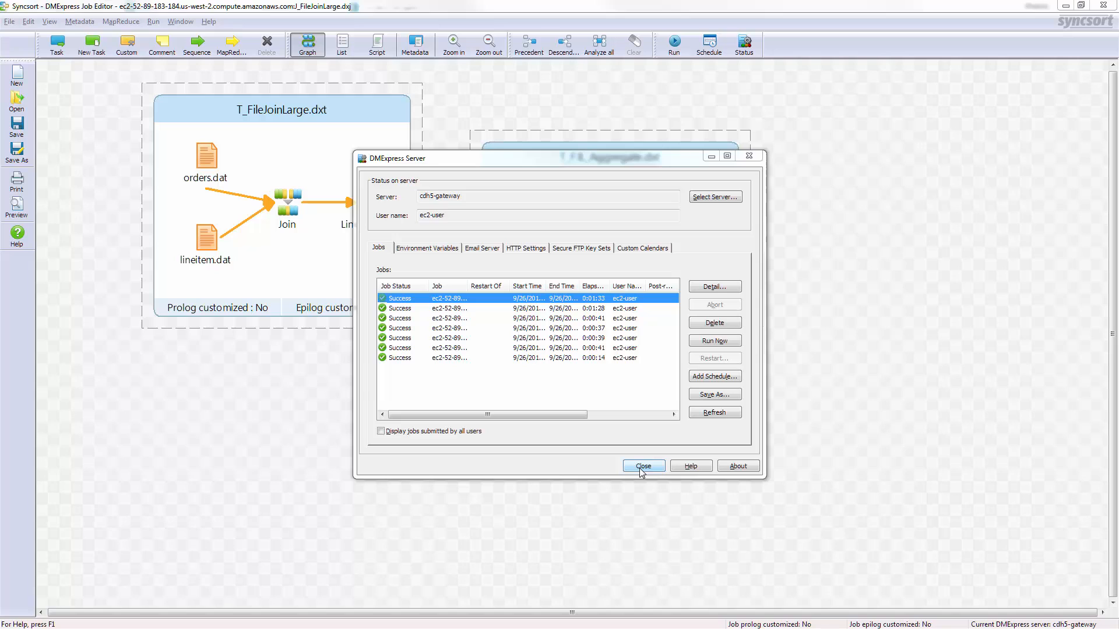
# - Close the DMExpress Server dialog after the top job shows Success
pyautogui.click(641, 466)
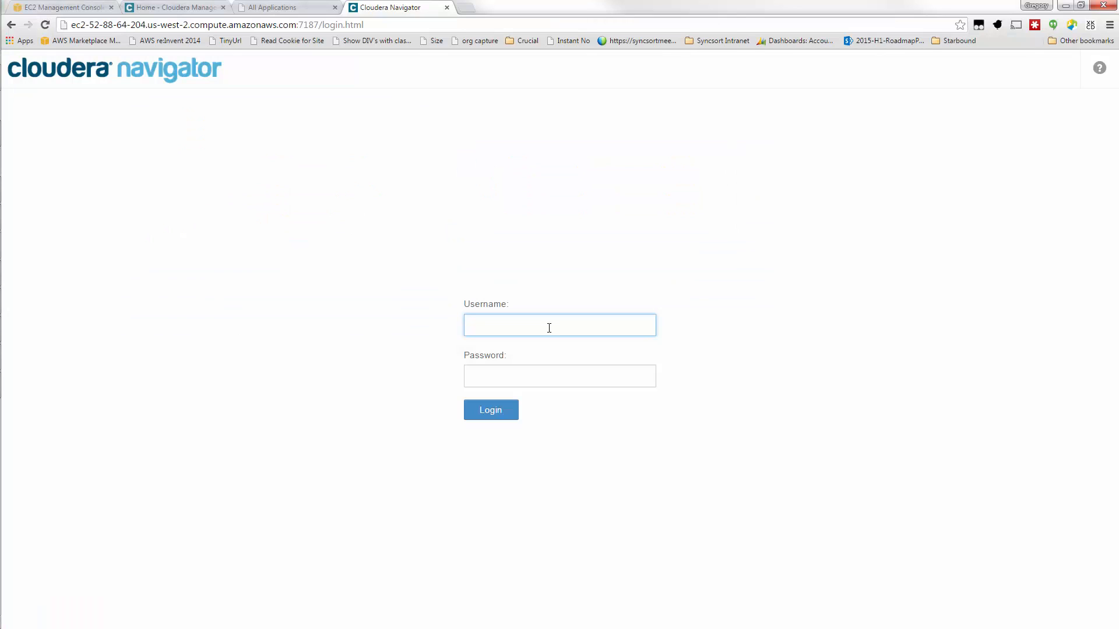
# - Log into Cloudera Navigator as admin and open the data exploration search page
pyautogui.write('admin')
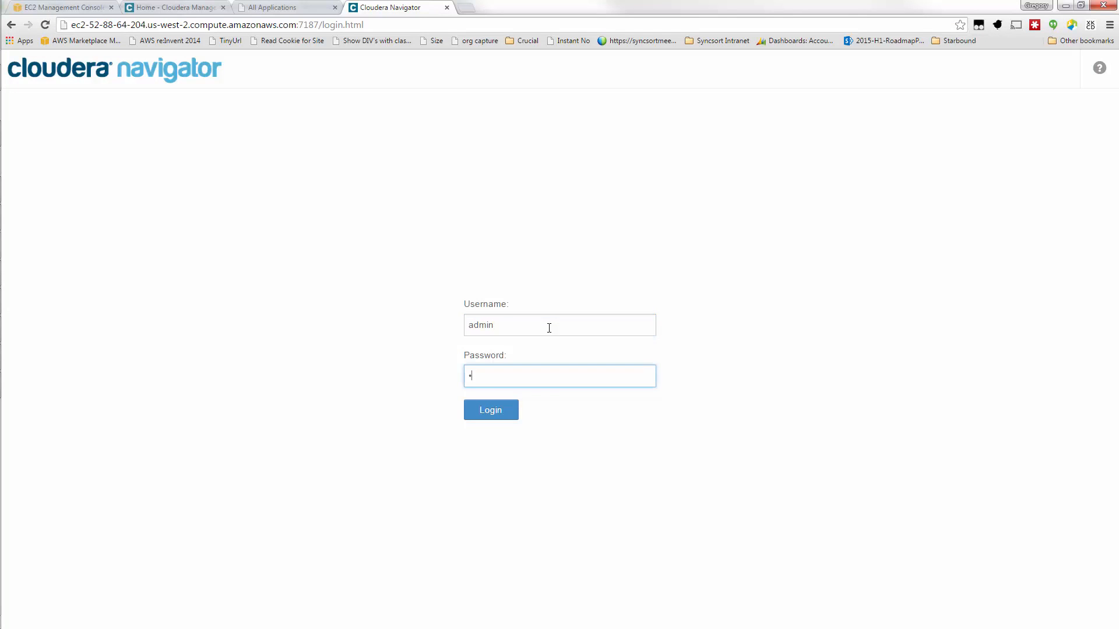
pyautogui.click(490, 409)
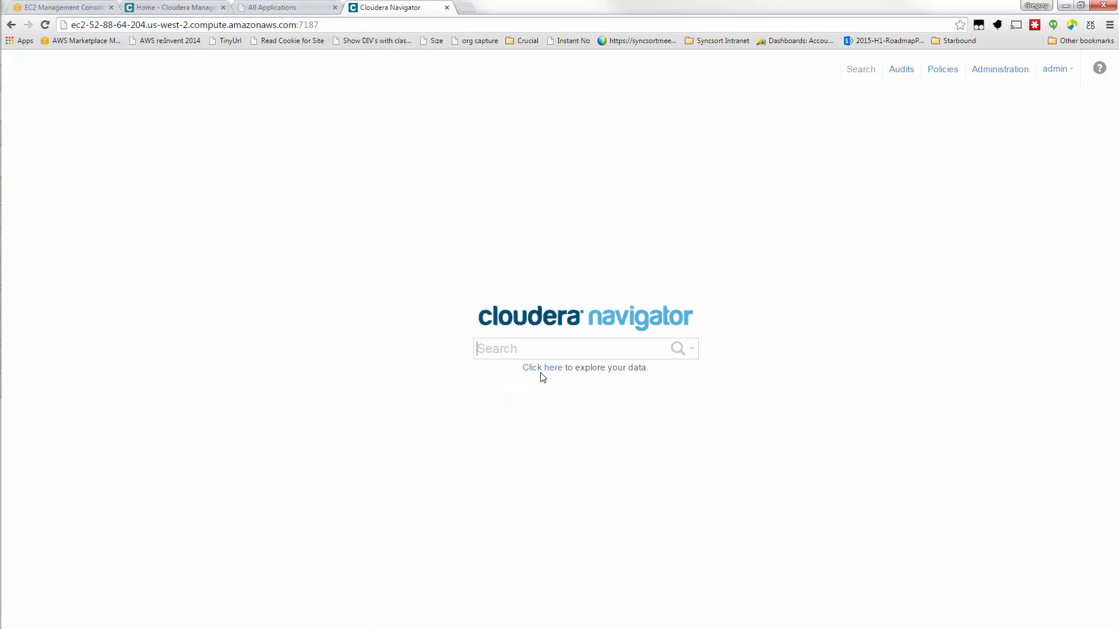
pyautogui.click(541, 368)
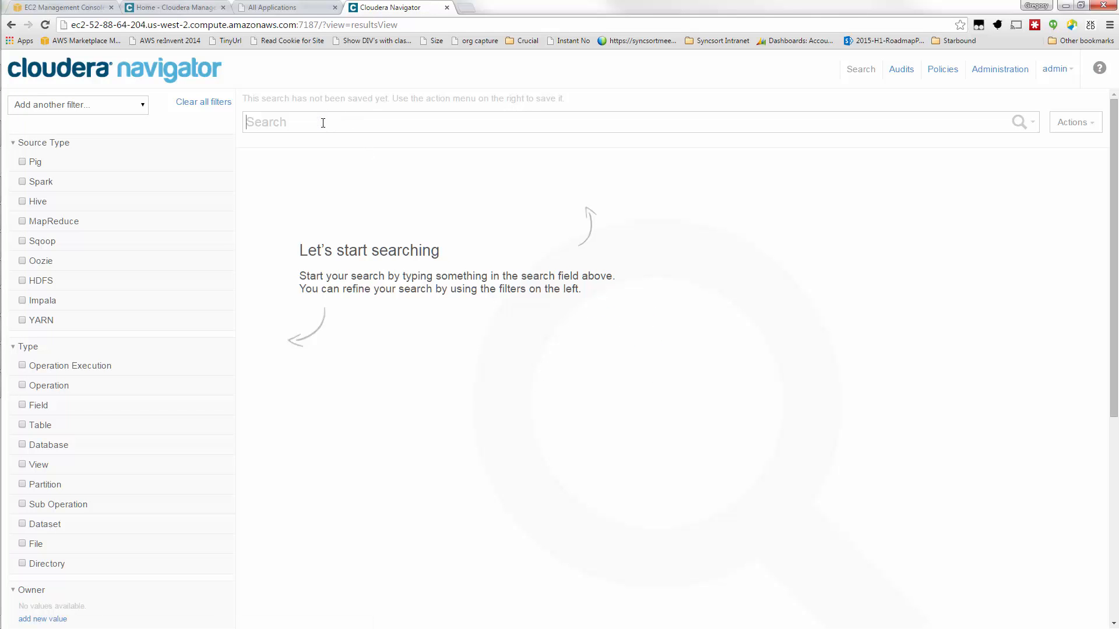
# - Search Navigator metadata for dmx-h, dismiss suggestions, and return to the query box
pyautogui.write('dmx-h')
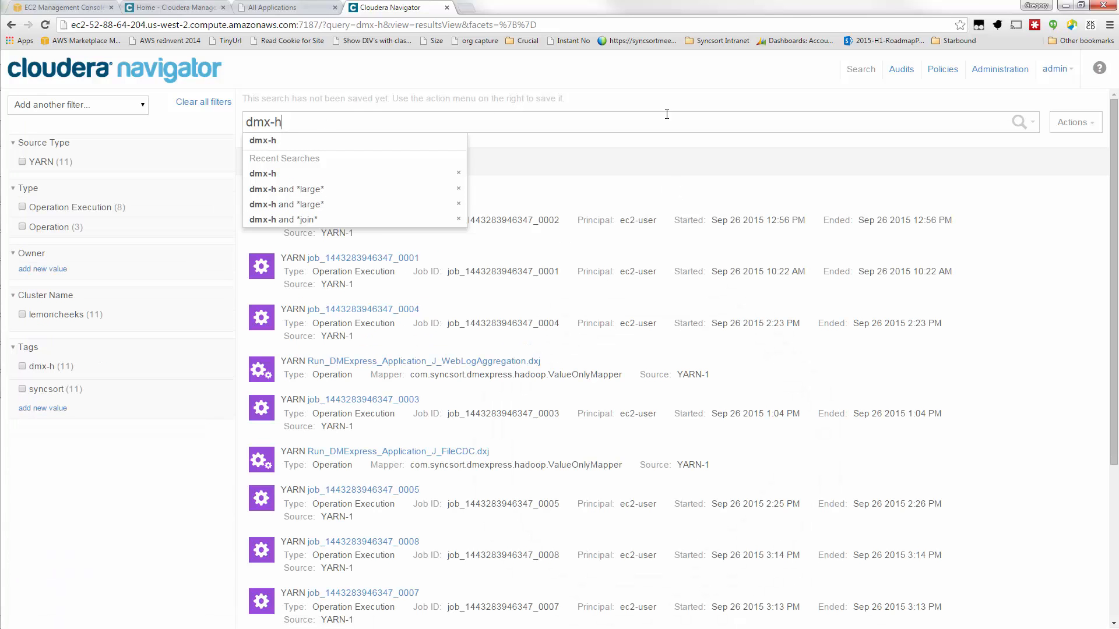
pyautogui.moveTo(447, 127)
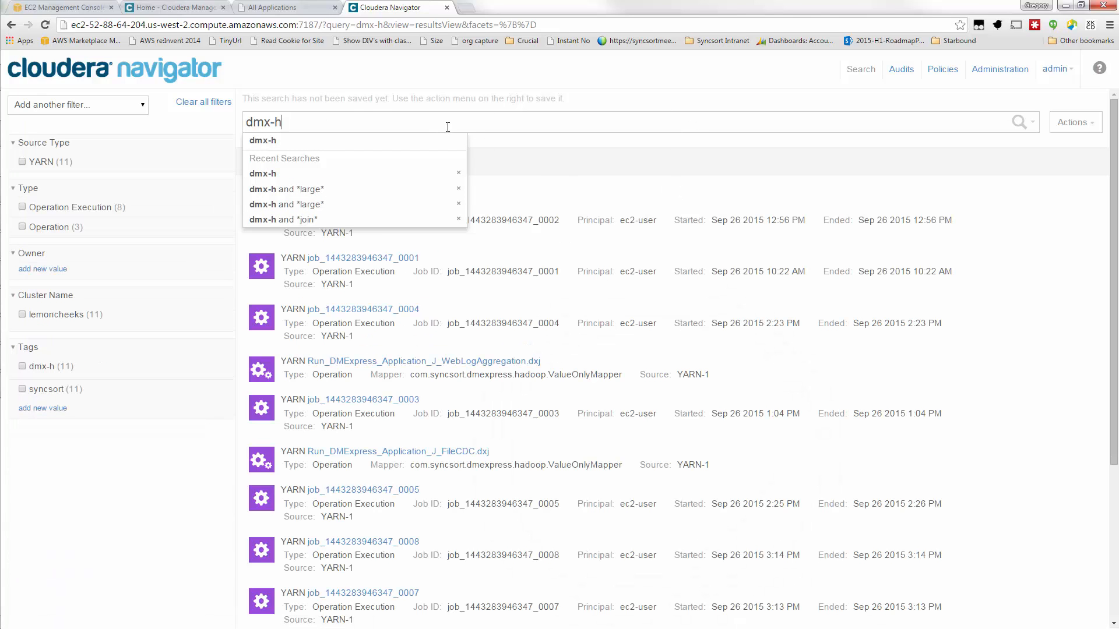
pyautogui.moveTo(519, 155)
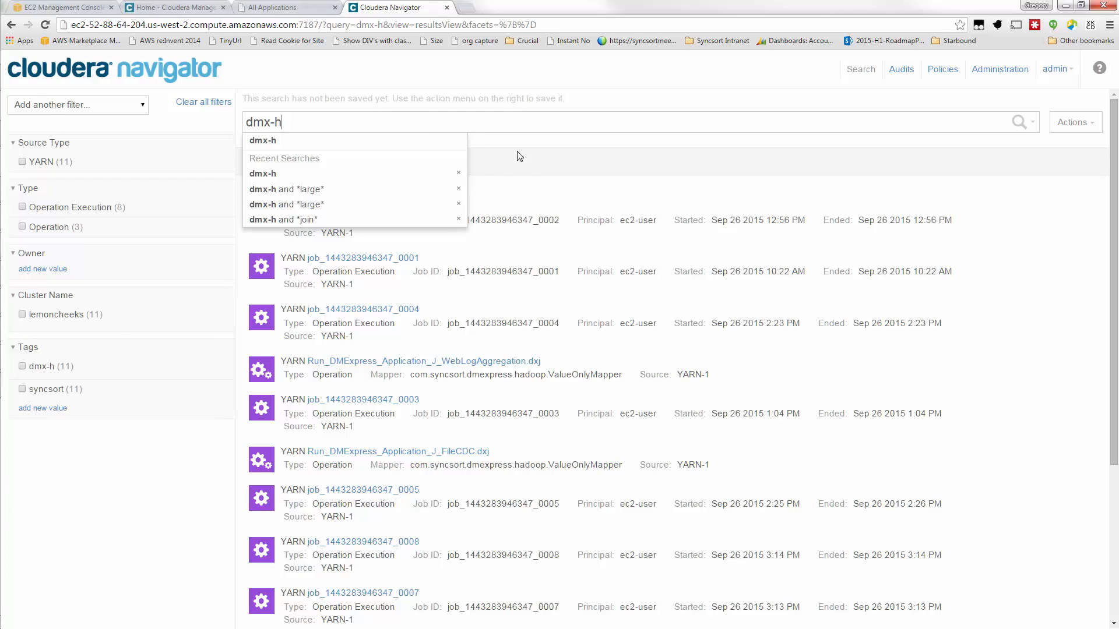
pyautogui.click(263, 140)
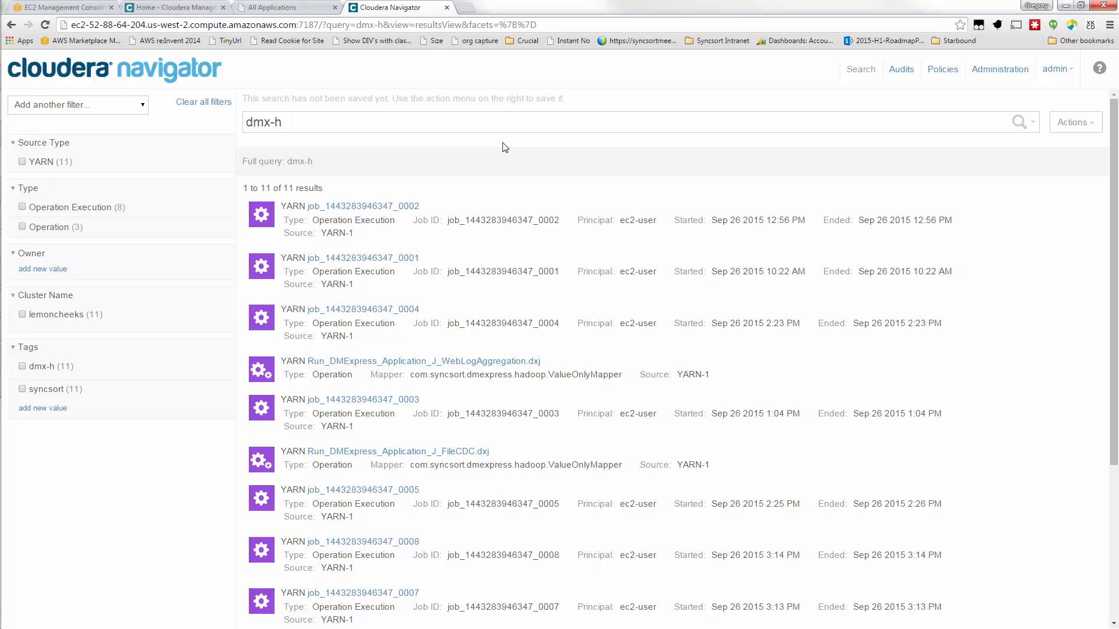
pyautogui.click(368, 122)
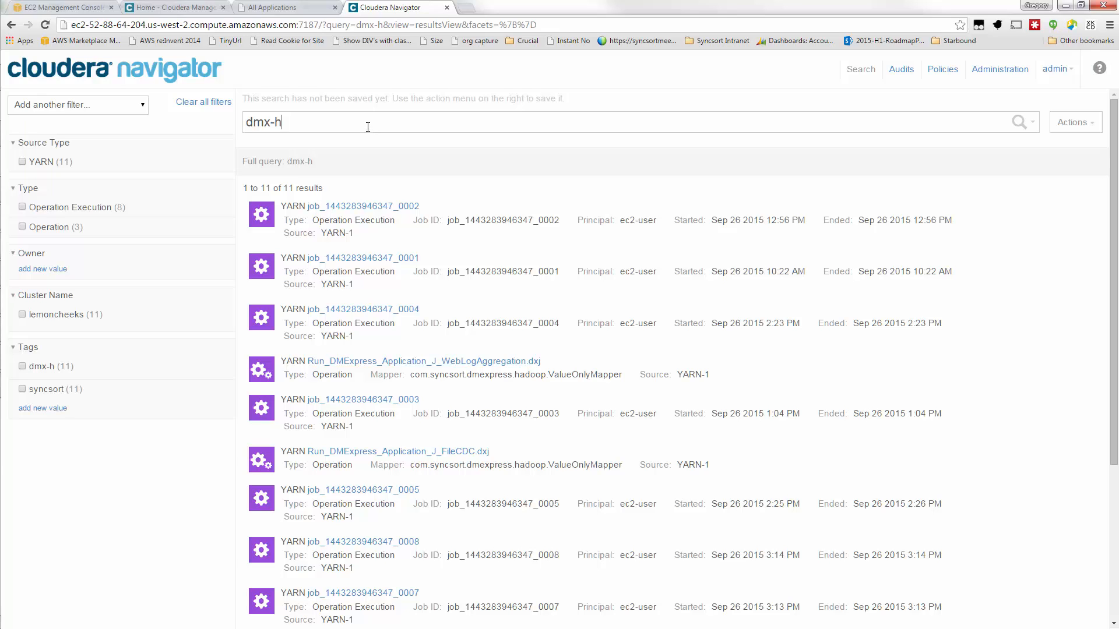
pyautogui.moveTo(334, 131)
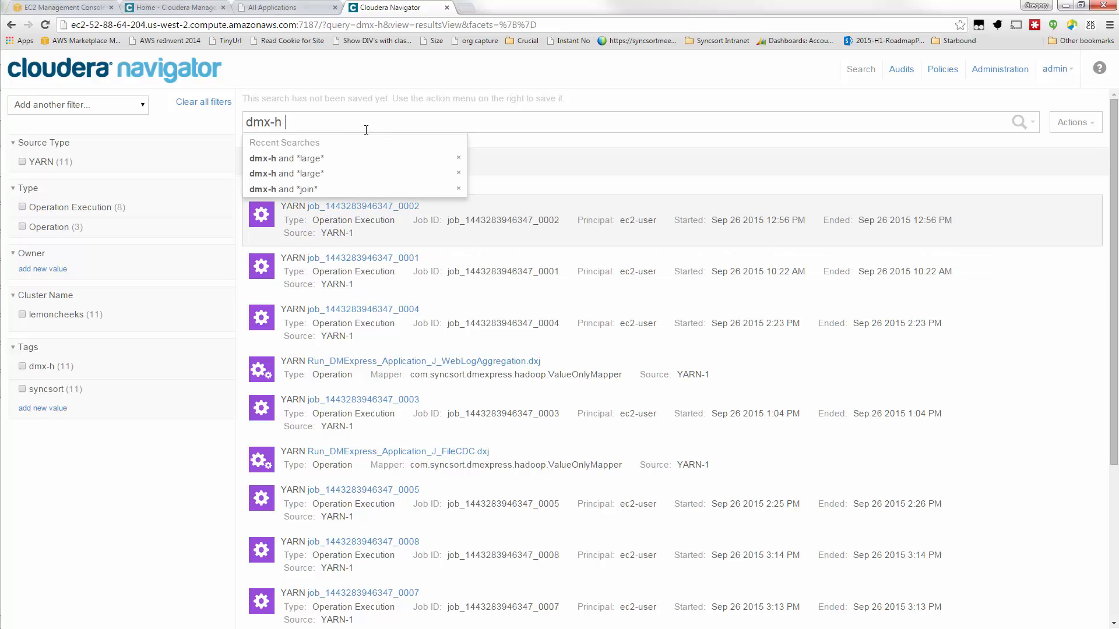
# - Refine the query to dmx-h AND *large*, leaving only Run_DMExpress_Application_J_FileJoinLarge.dxj
pyautogui.write('AND')
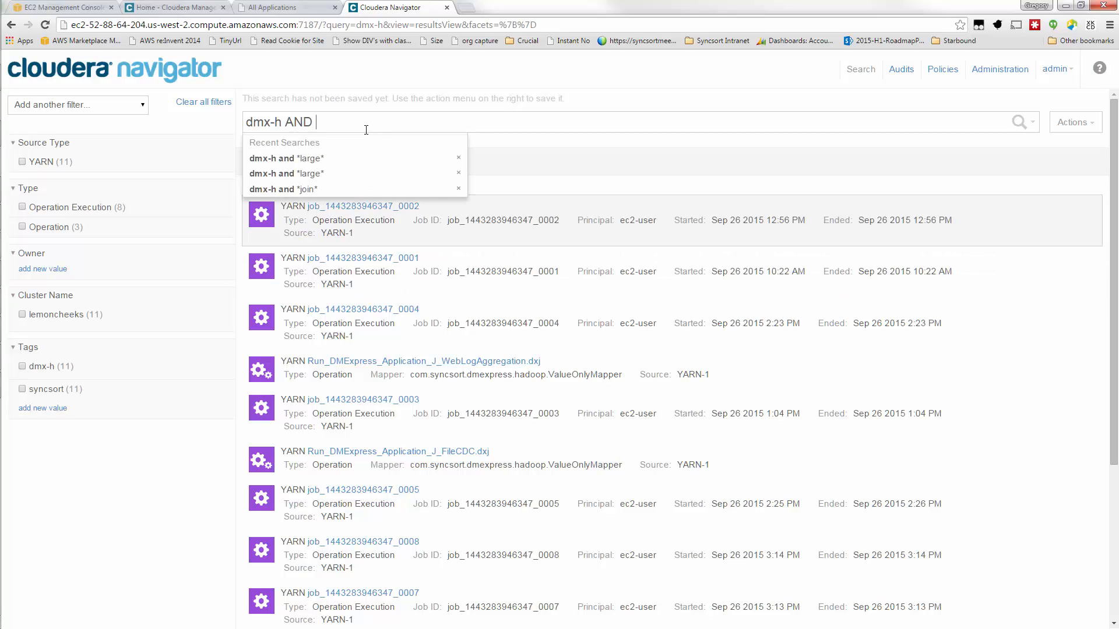
pyautogui.write('*')
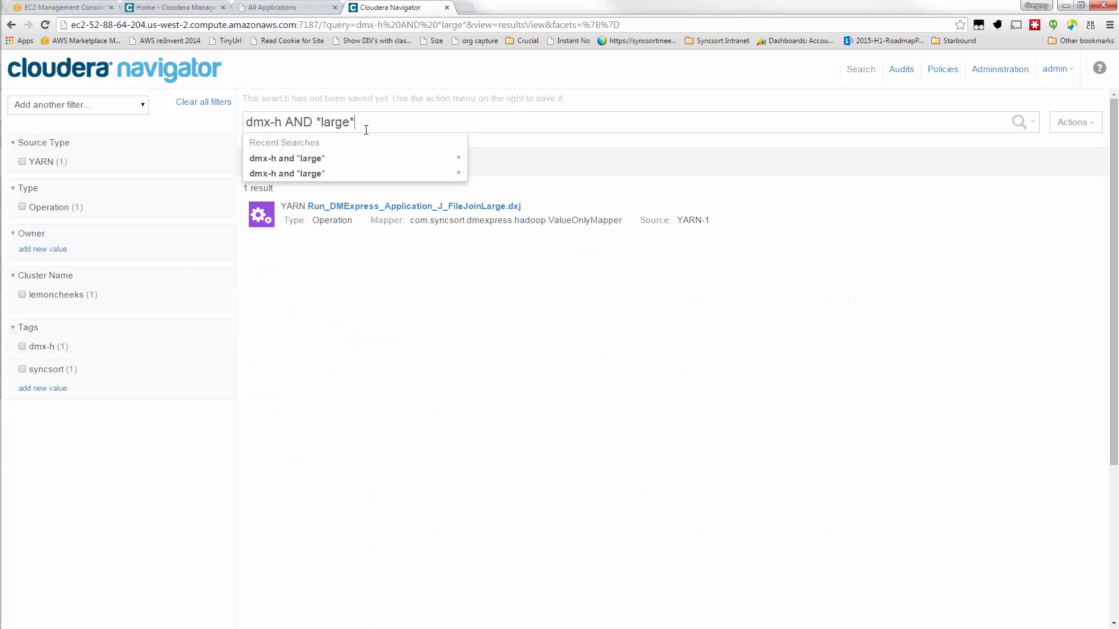
pyautogui.moveTo(467, 201)
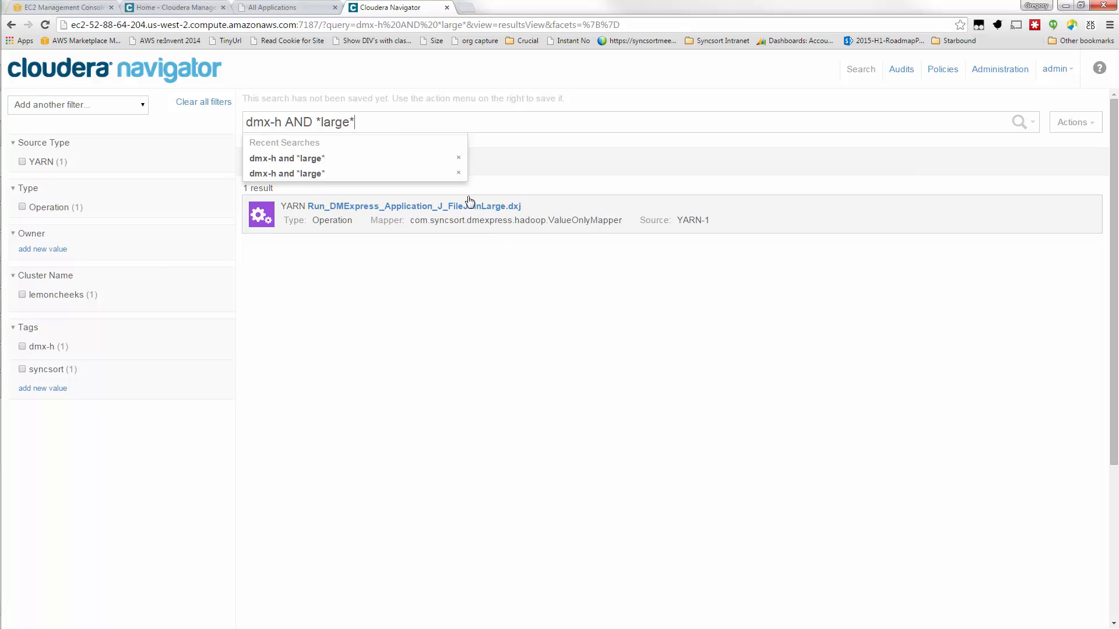
# - View orders.dat properties, then place LineItemOrder above the job node and show its properties
pyautogui.click(413, 206)
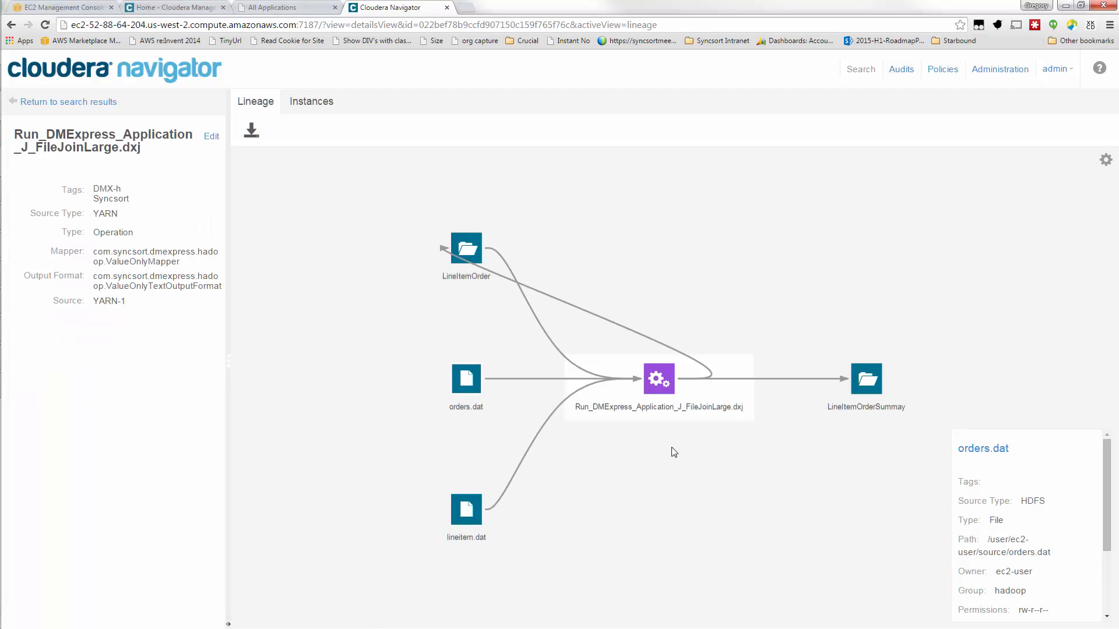
pyautogui.moveTo(687, 460)
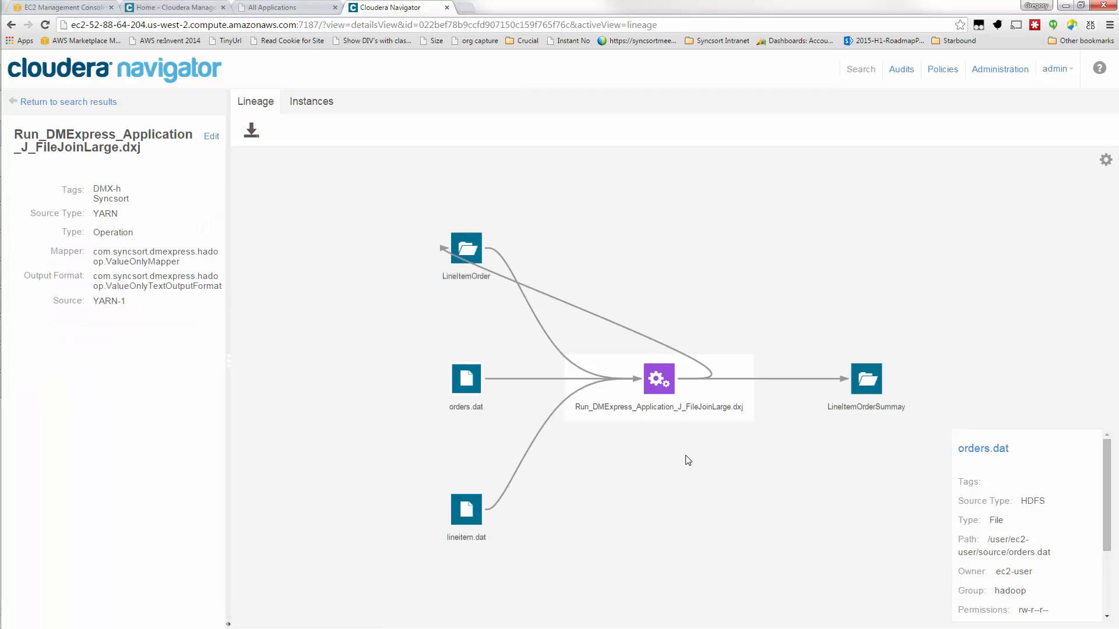
pyautogui.click(467, 248)
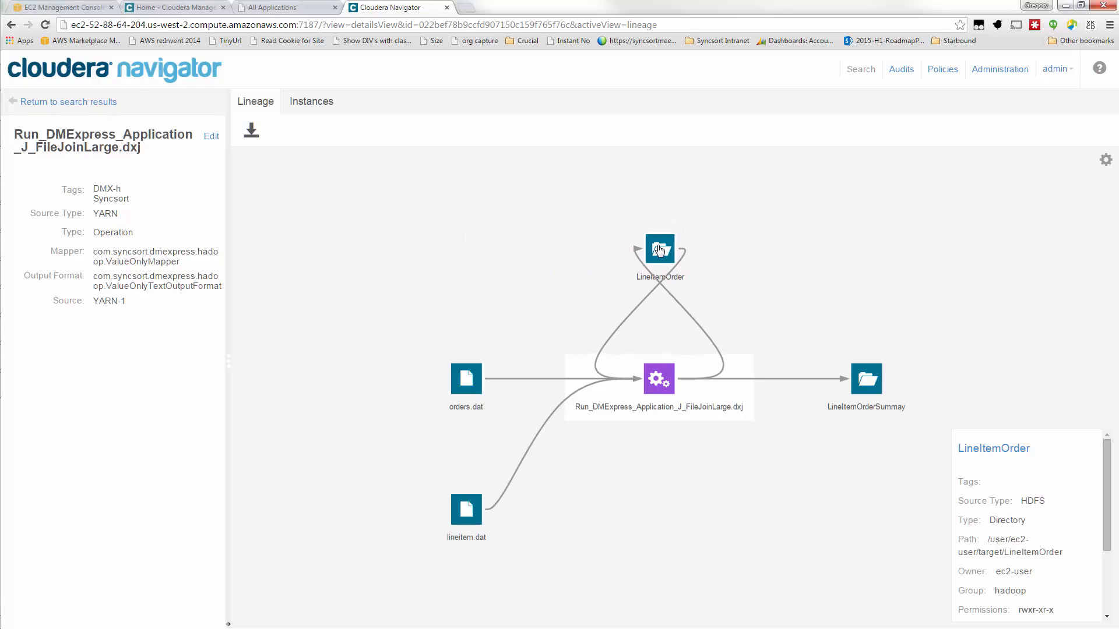
pyautogui.moveTo(681, 525)
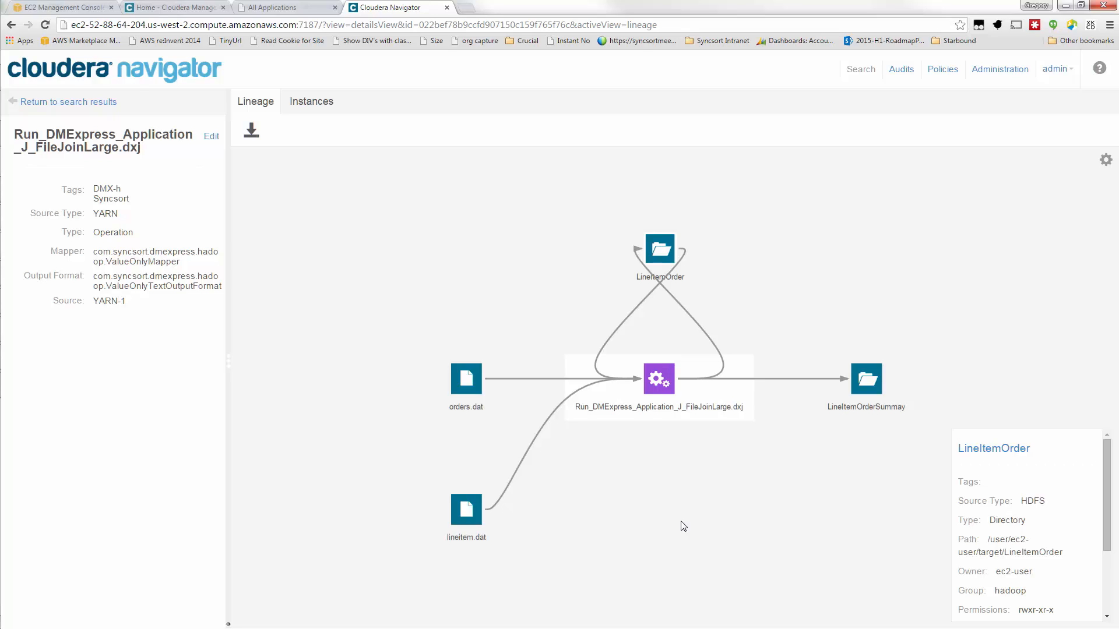
pyautogui.moveTo(638, 384)
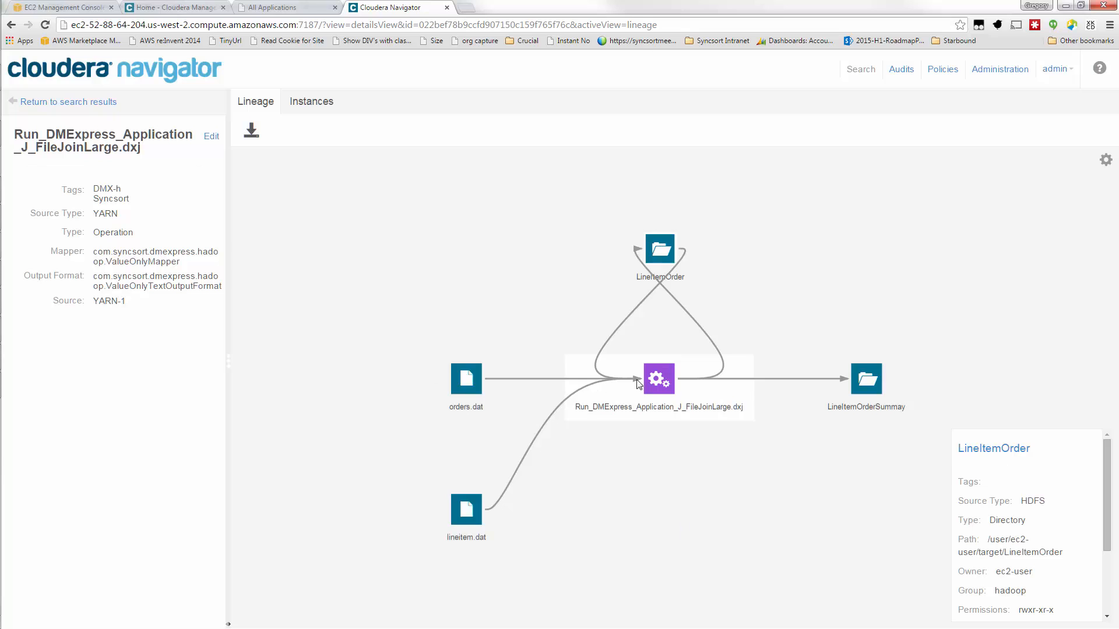
# - Alternate between the job operation and LineItemOrder nodes, ending on the FileJoinLarge operation's YARN properties
pyautogui.click(658, 378)
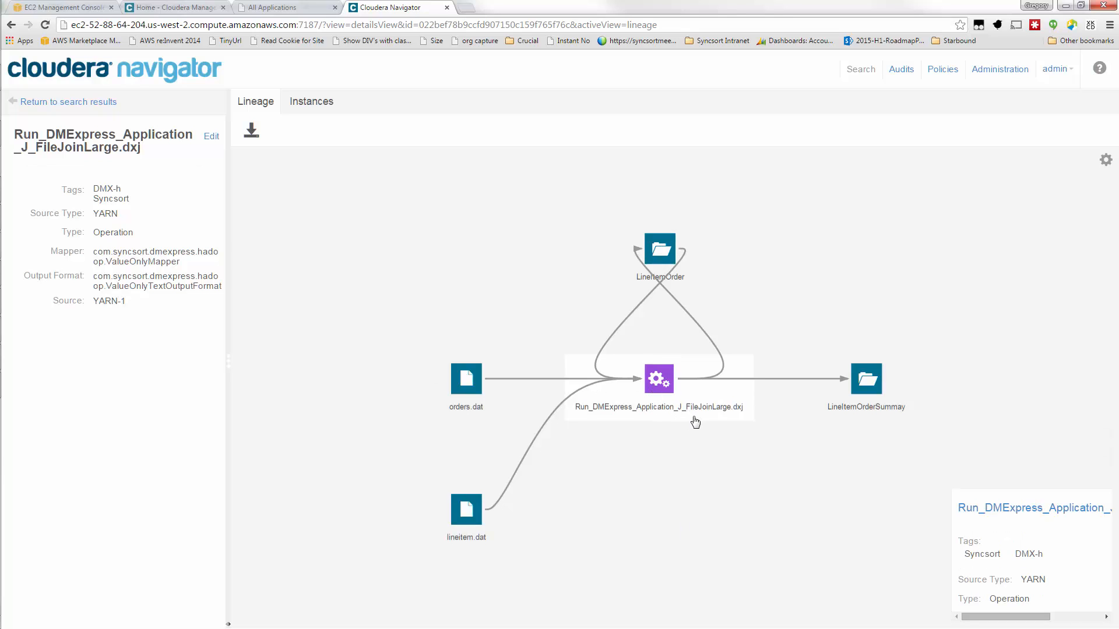
pyautogui.moveTo(725, 416)
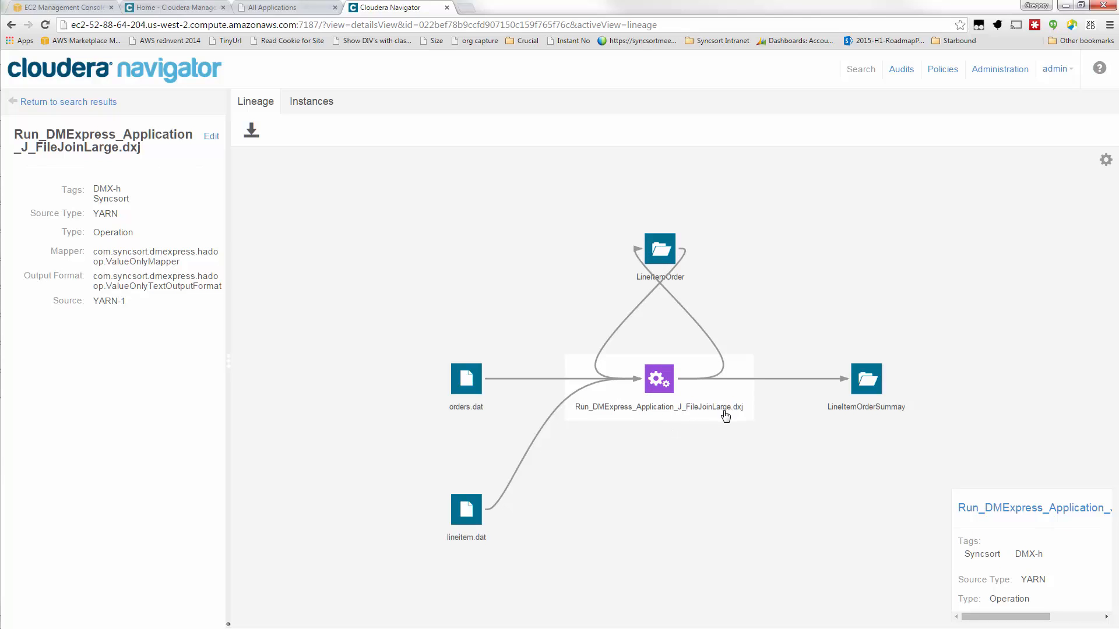
pyautogui.moveTo(742, 417)
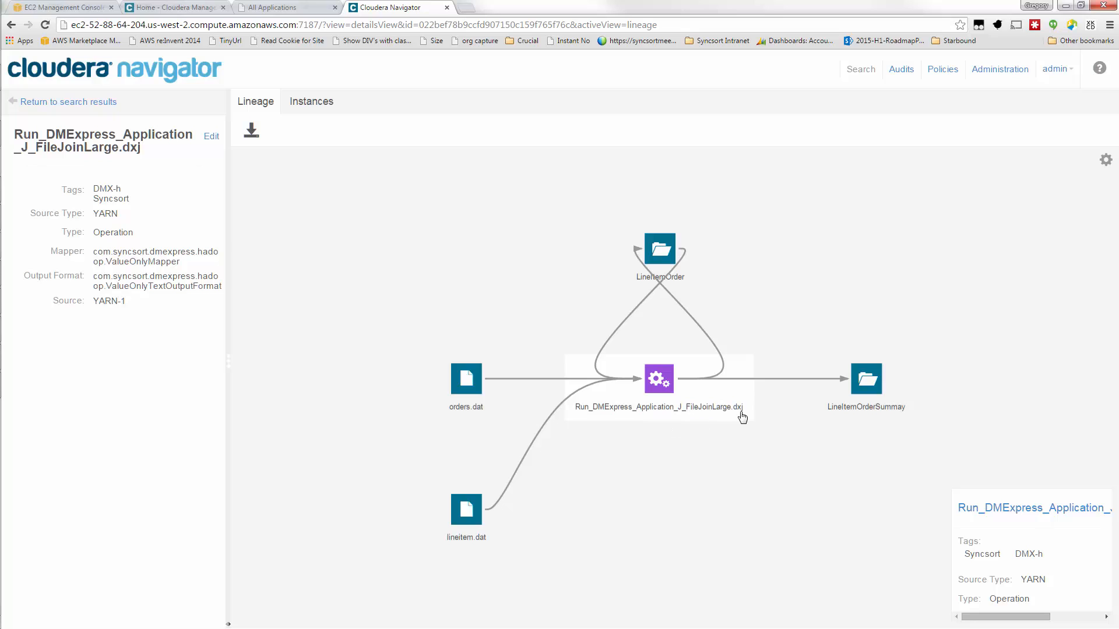
pyautogui.moveTo(659, 379)
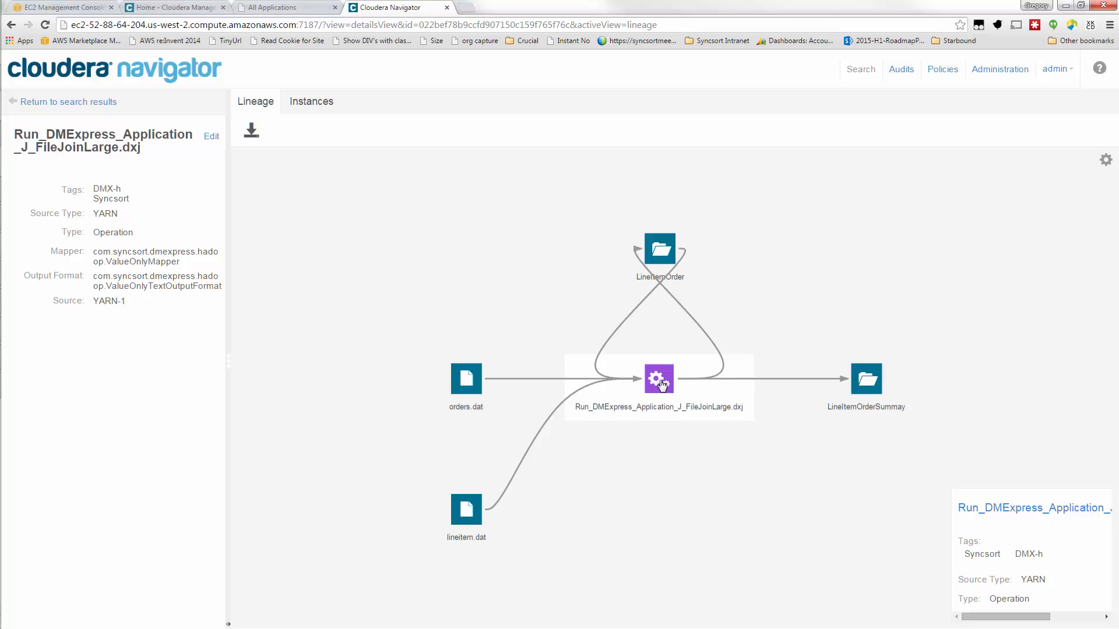
pyautogui.click(659, 250)
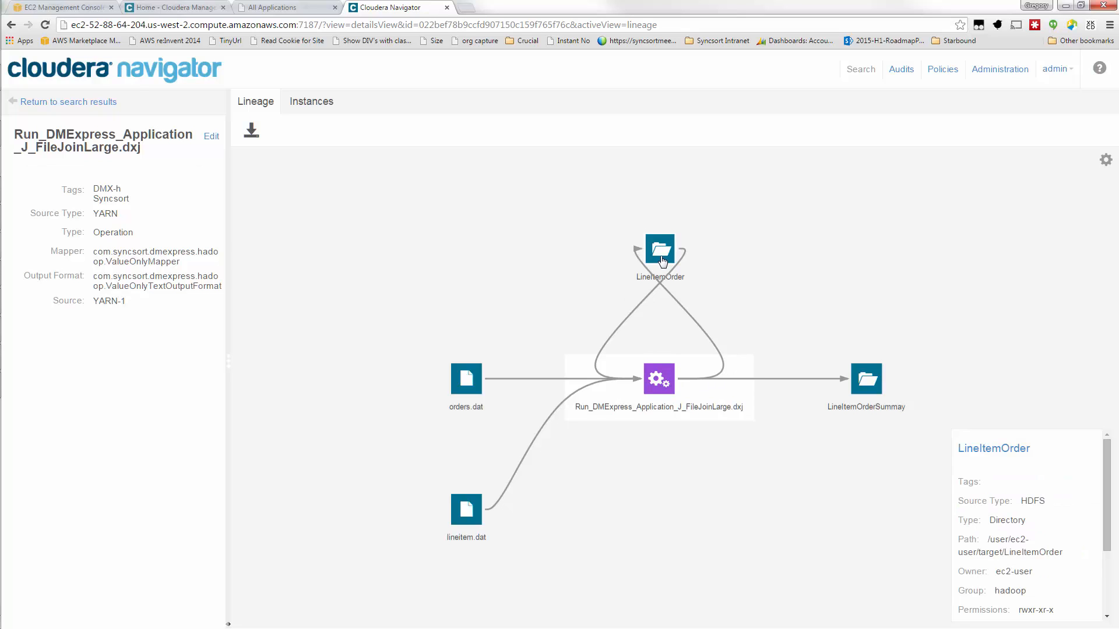
pyautogui.click(659, 378)
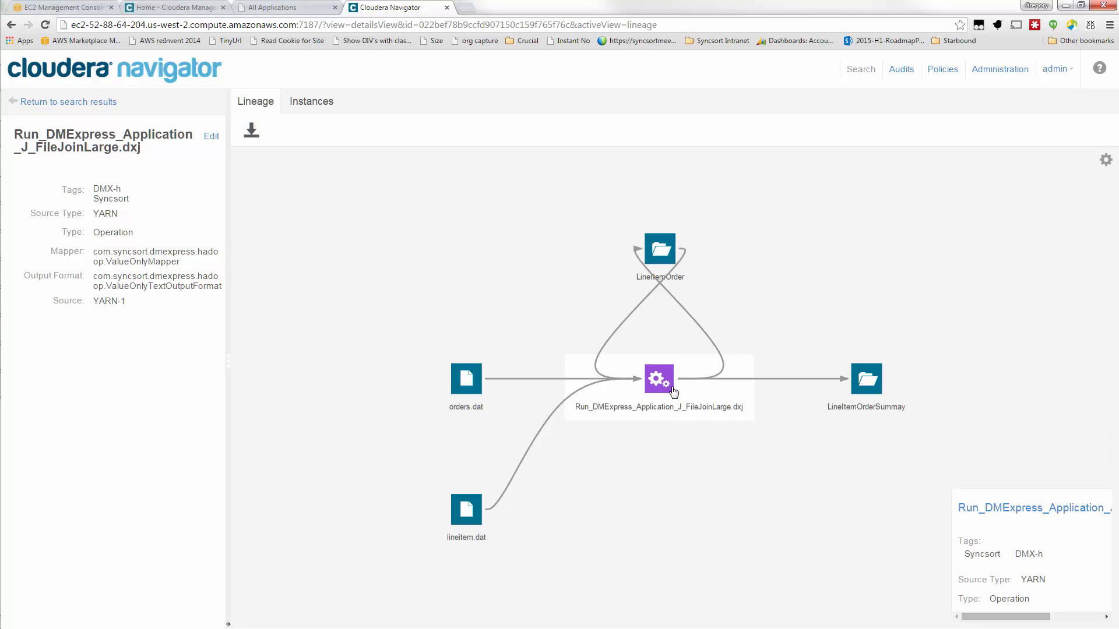
pyautogui.moveTo(776, 366)
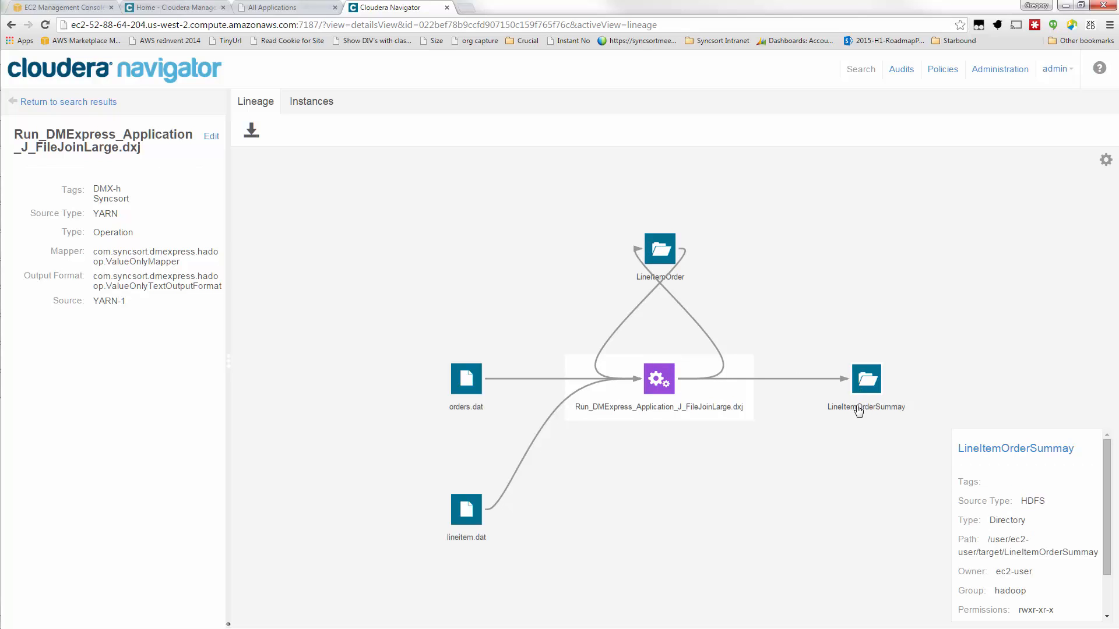
pyautogui.moveTo(859, 415)
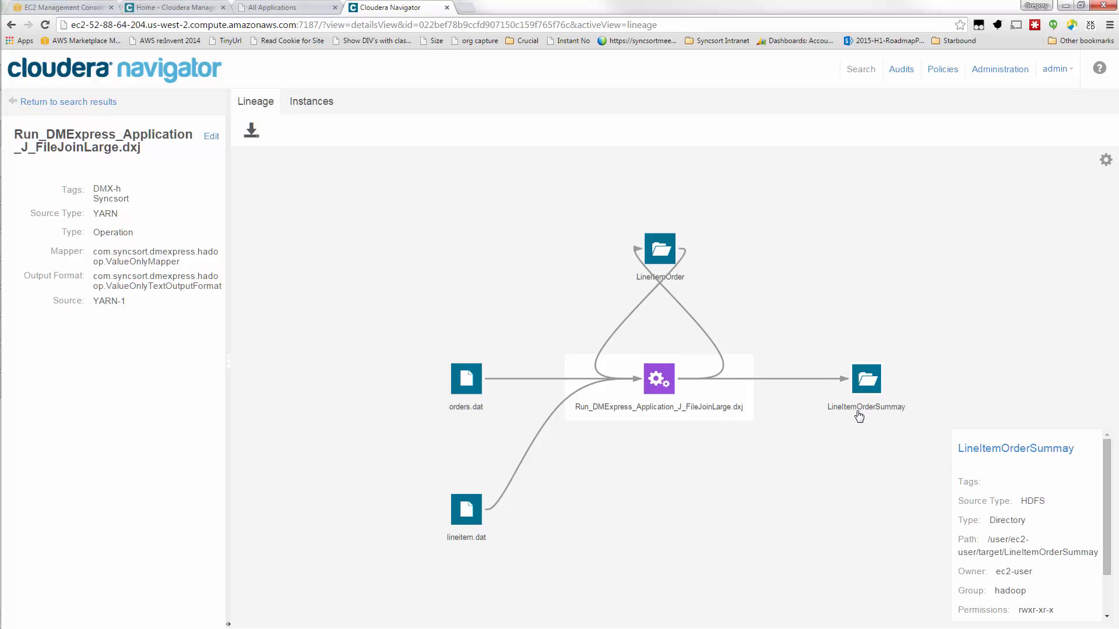
pyautogui.moveTo(868, 414)
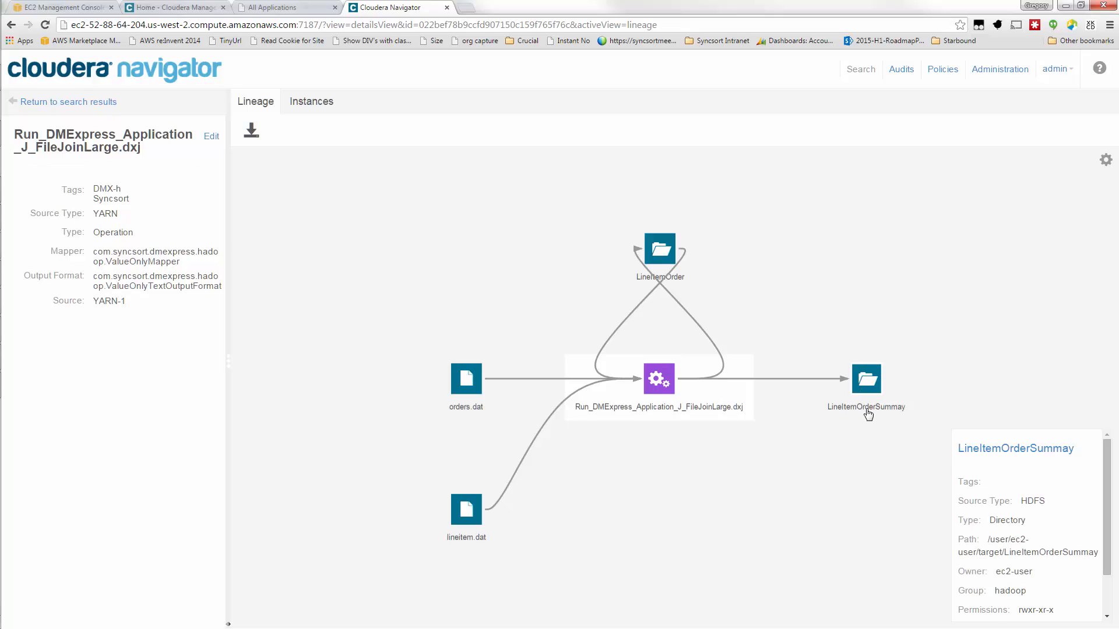
pyautogui.click(658, 379)
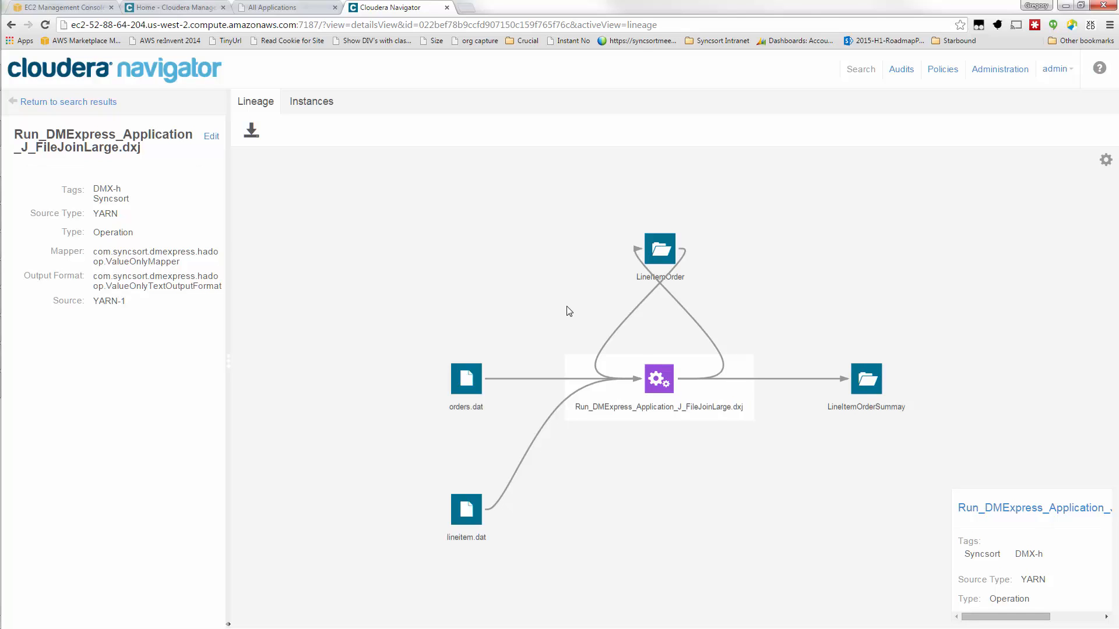
pyautogui.moveTo(221, 165)
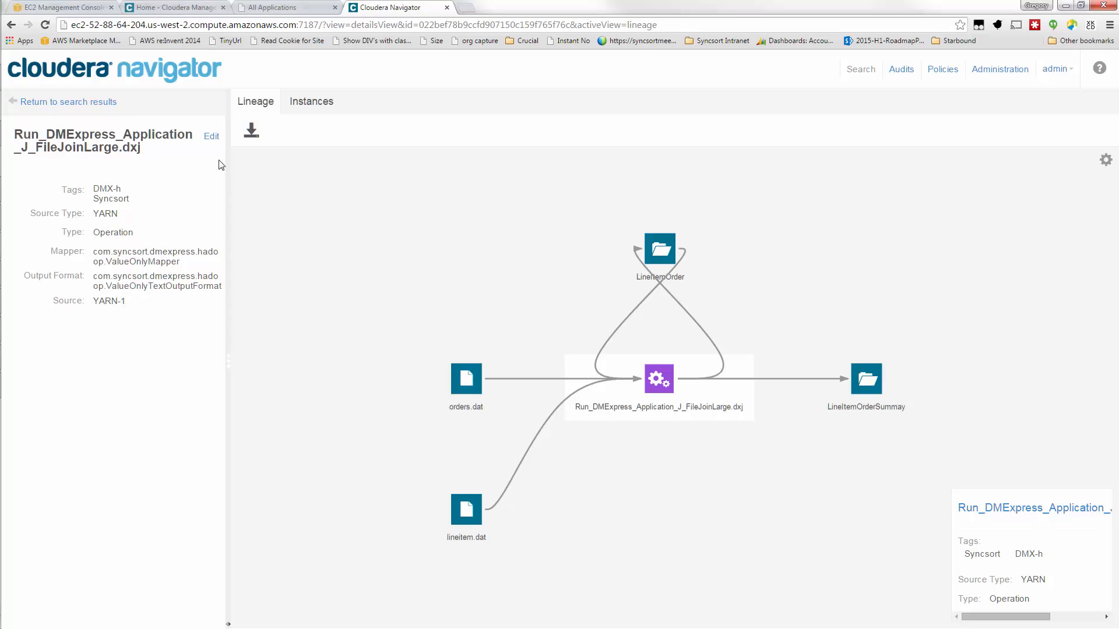
# - Return to the unfiltered 3055-entity search results and place the cursor in the Search box
pyautogui.click(70, 102)
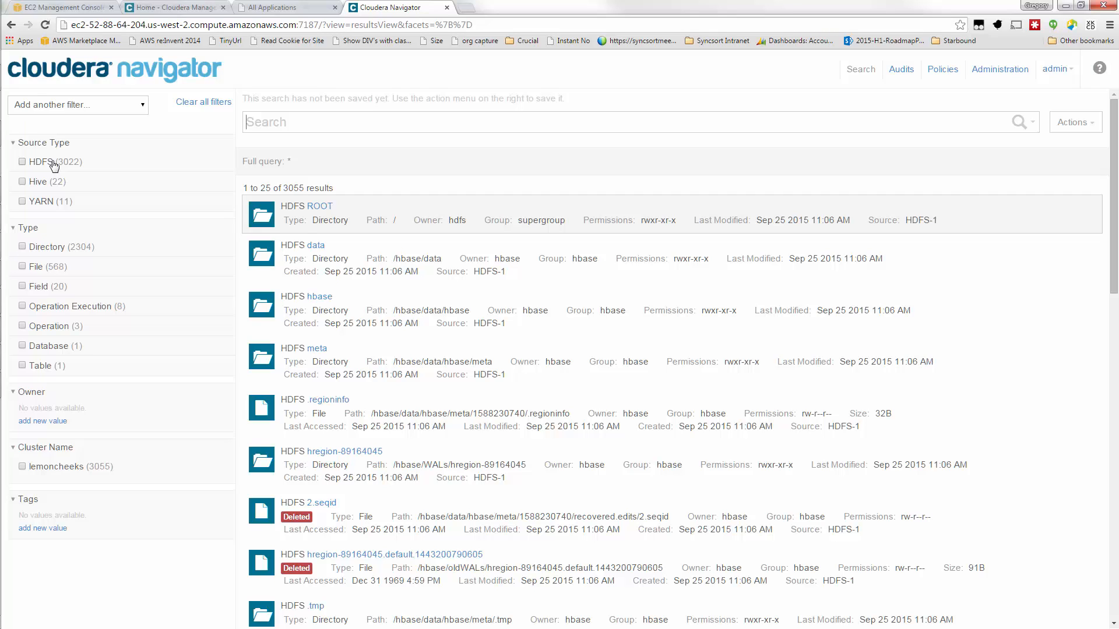
pyautogui.moveTo(45, 184)
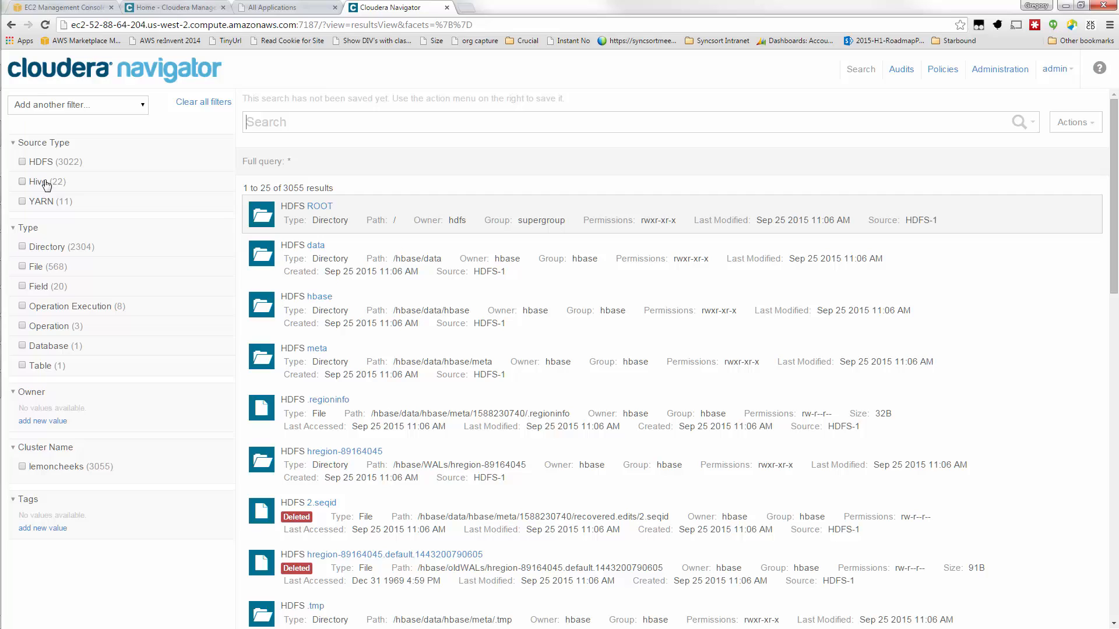
pyautogui.moveTo(45, 187)
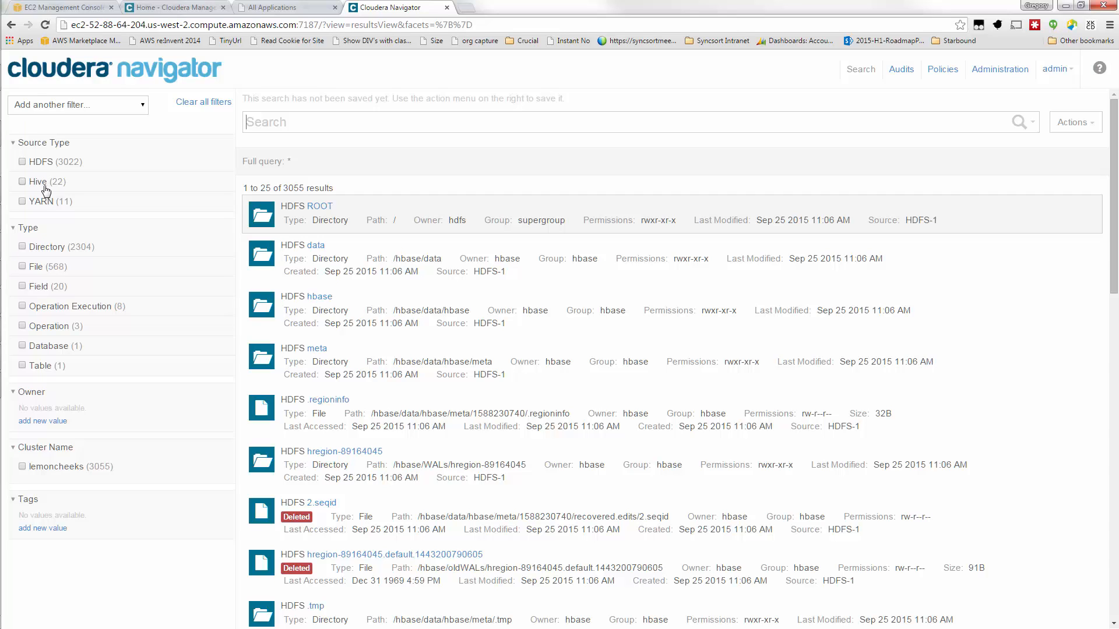
pyautogui.moveTo(462, 79)
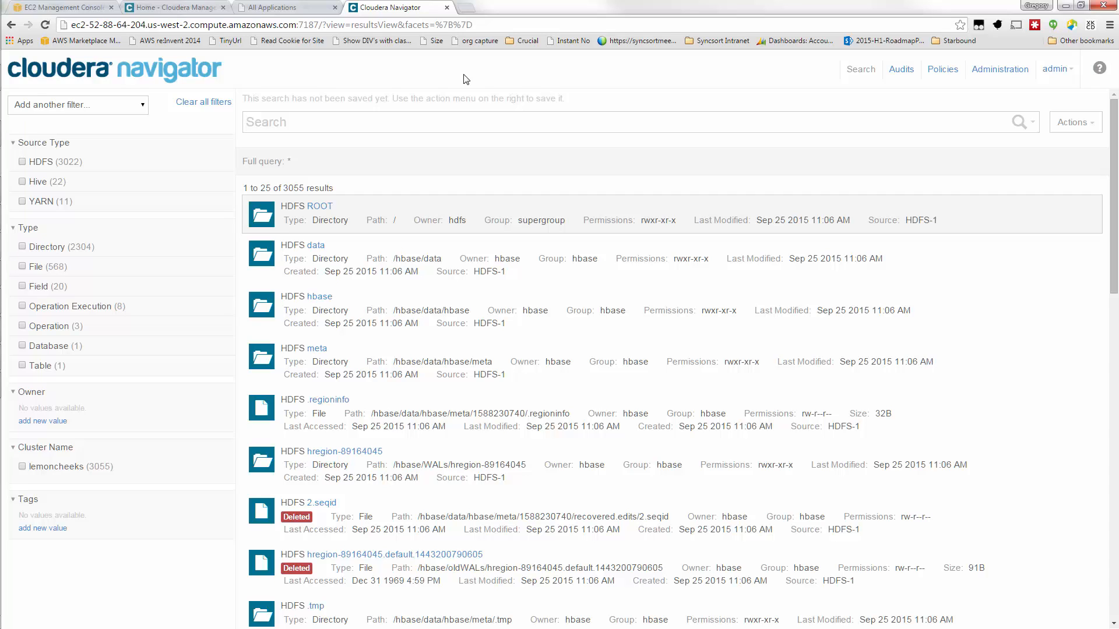
pyautogui.moveTo(449, 142)
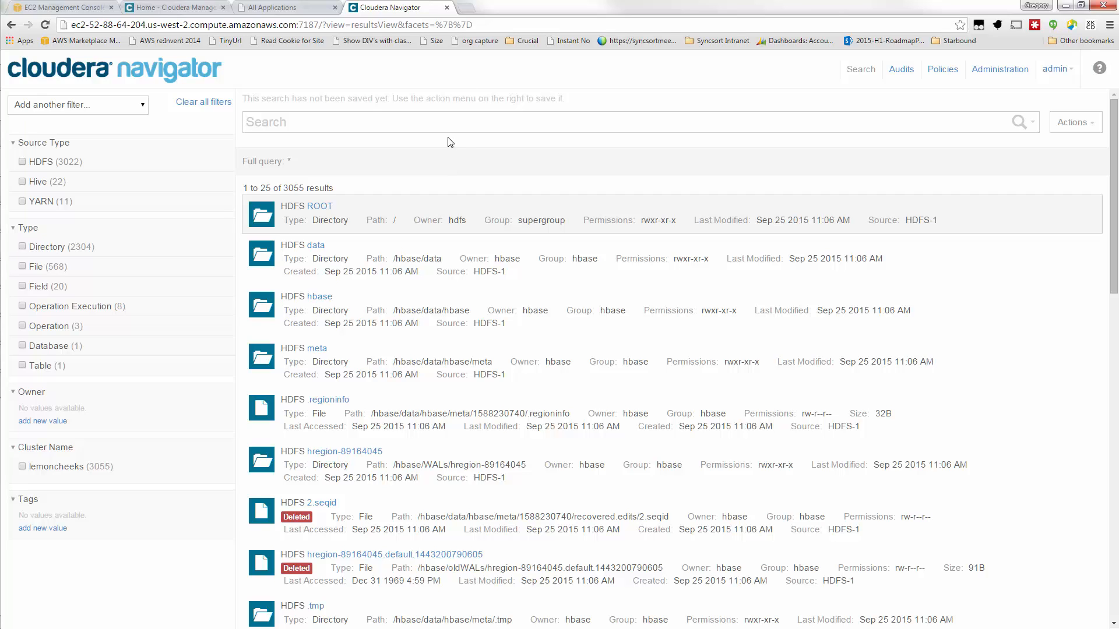
pyautogui.click(406, 122)
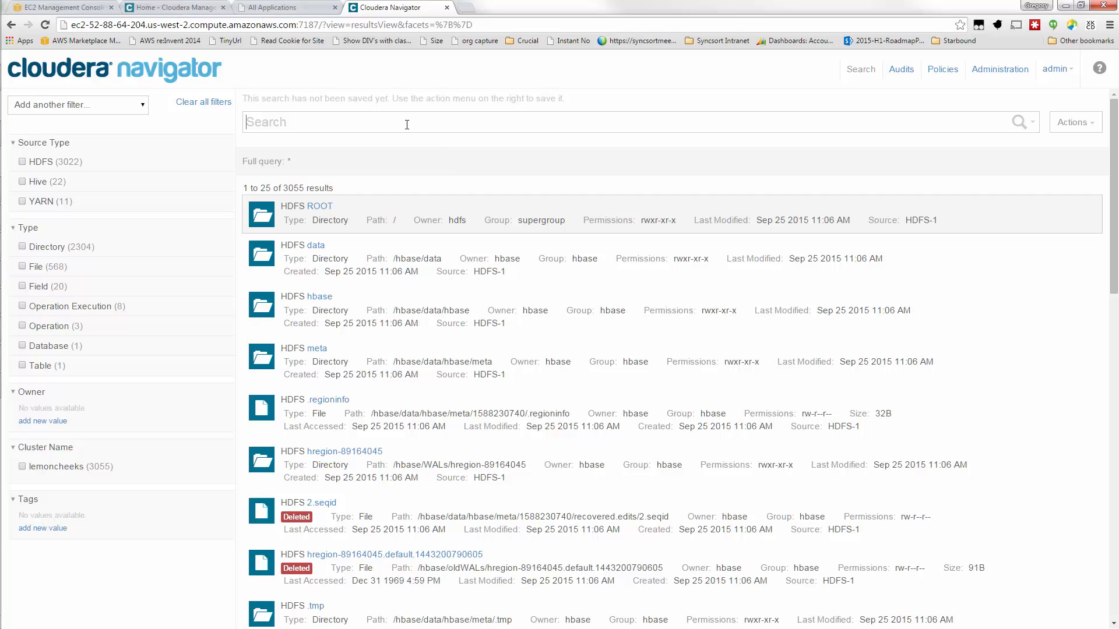
pyautogui.moveTo(408, 122)
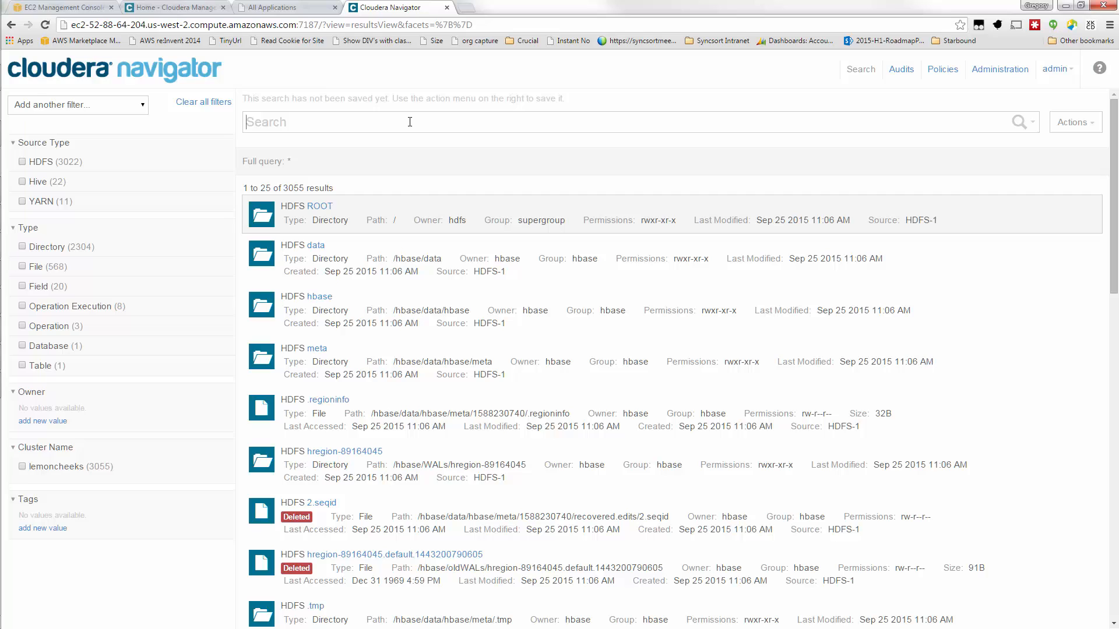
pyautogui.moveTo(423, 176)
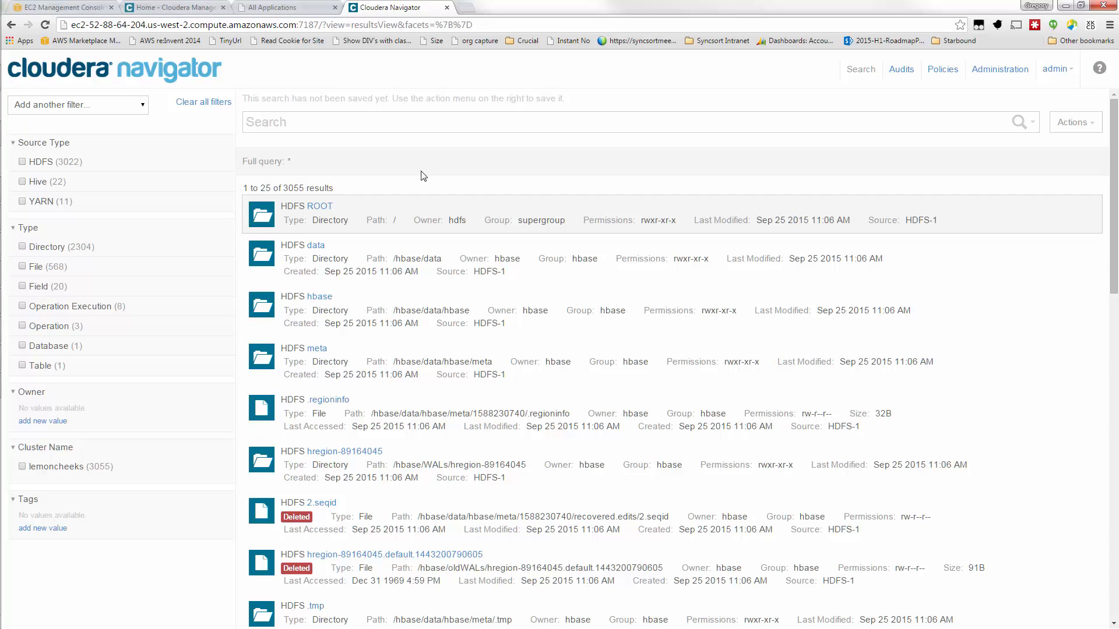